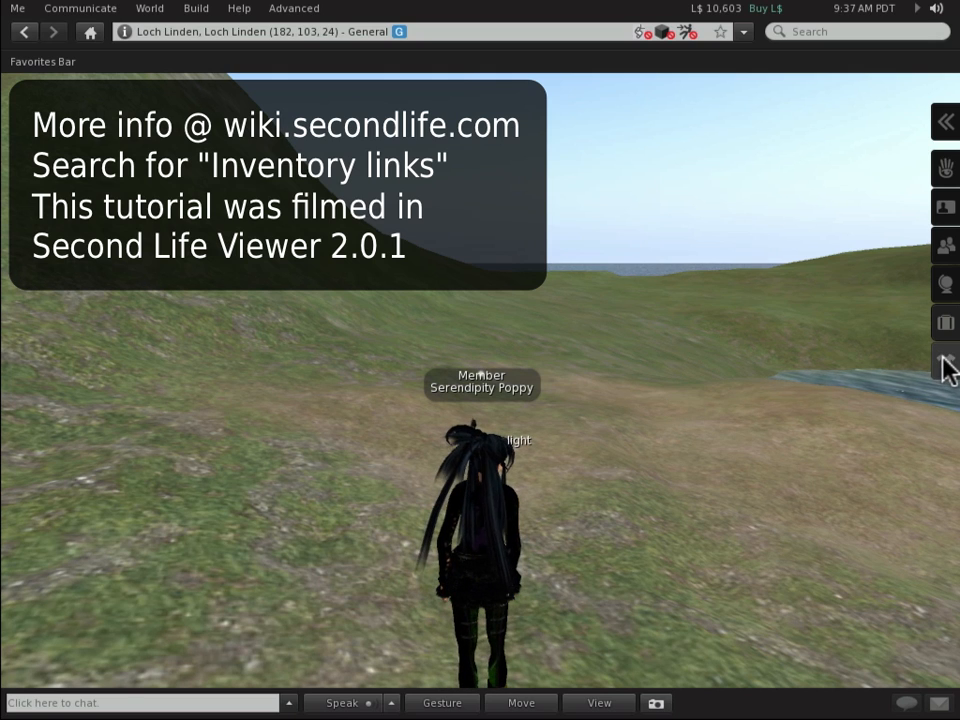
Show the My Appearance panel with the My Outfits list and the save-outfit prompt.
click(944, 362)
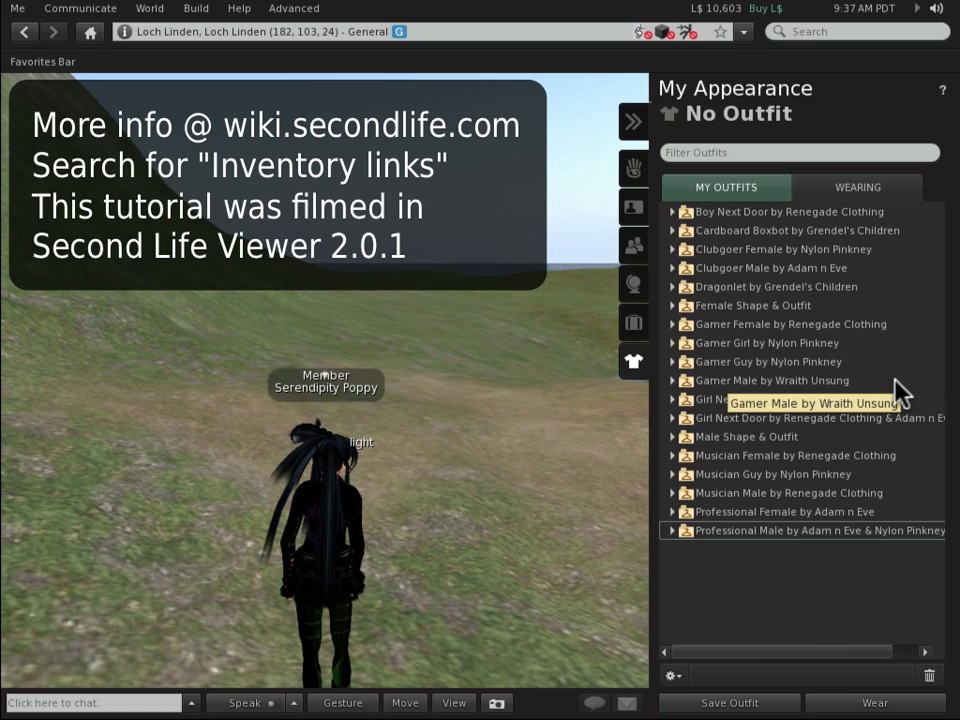
mouse_move(704, 556)
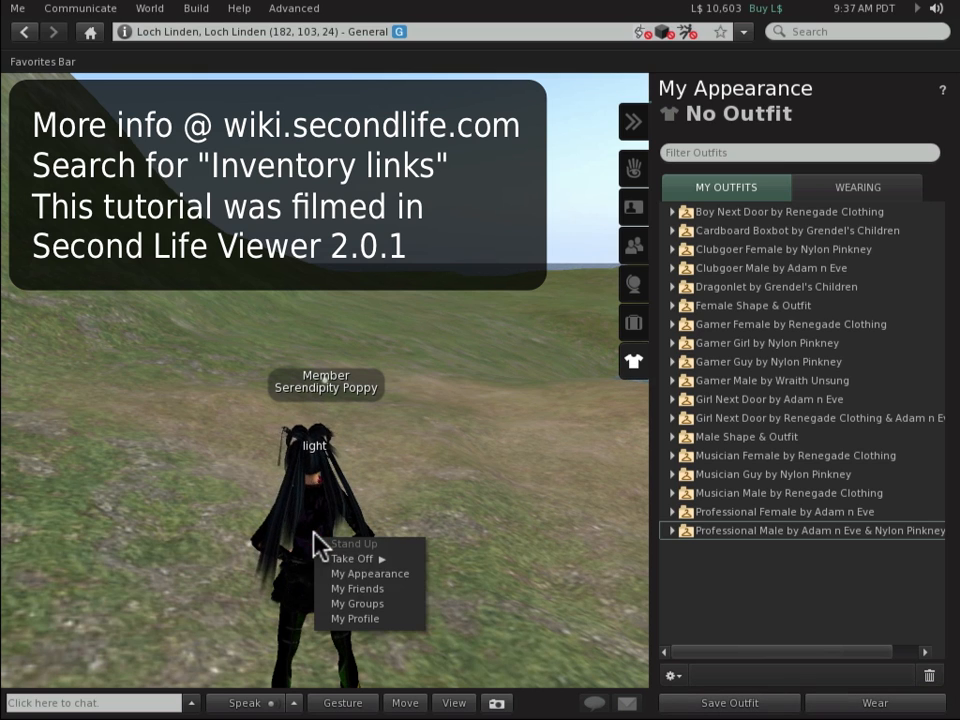
click(368, 572)
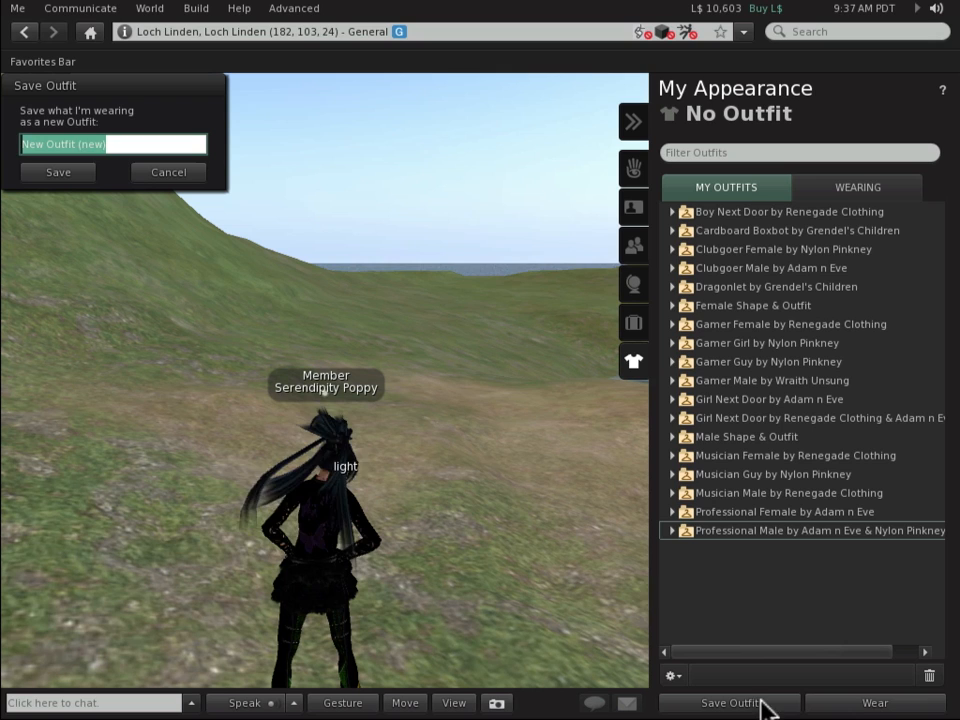
Save the worn look as outfit 'Test' and expand it to show its linked items.
text(Tes)
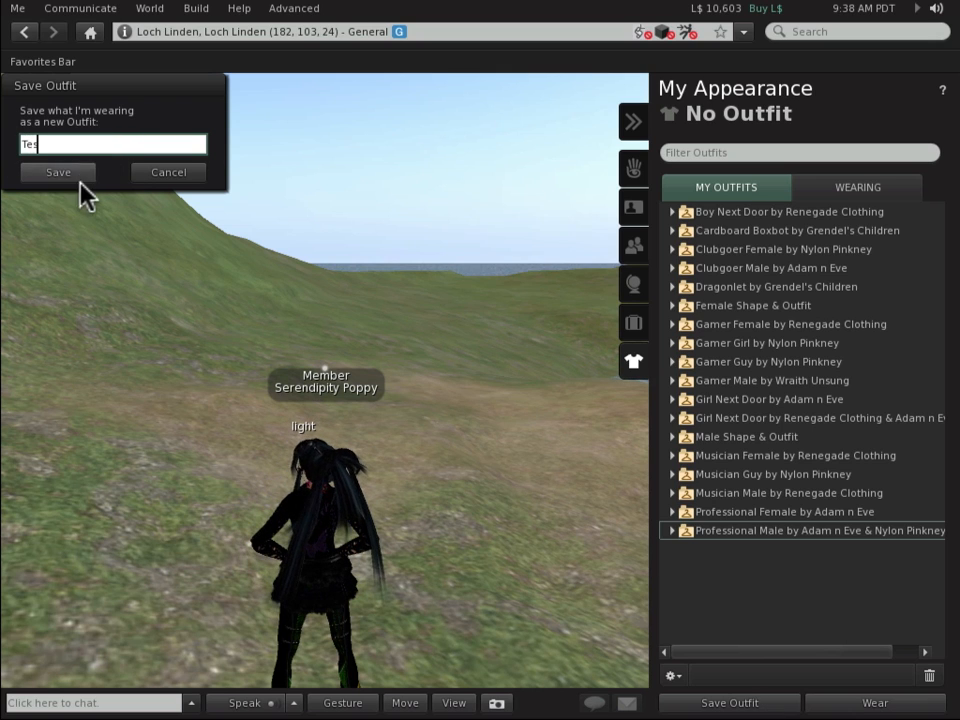
click(56, 172)
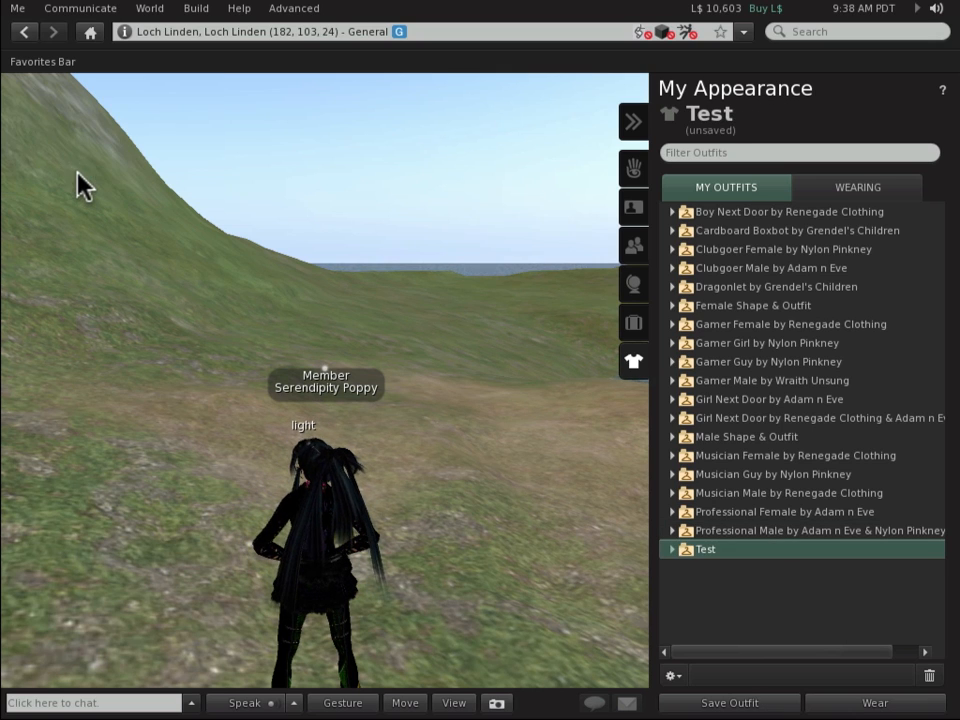
click(672, 548)
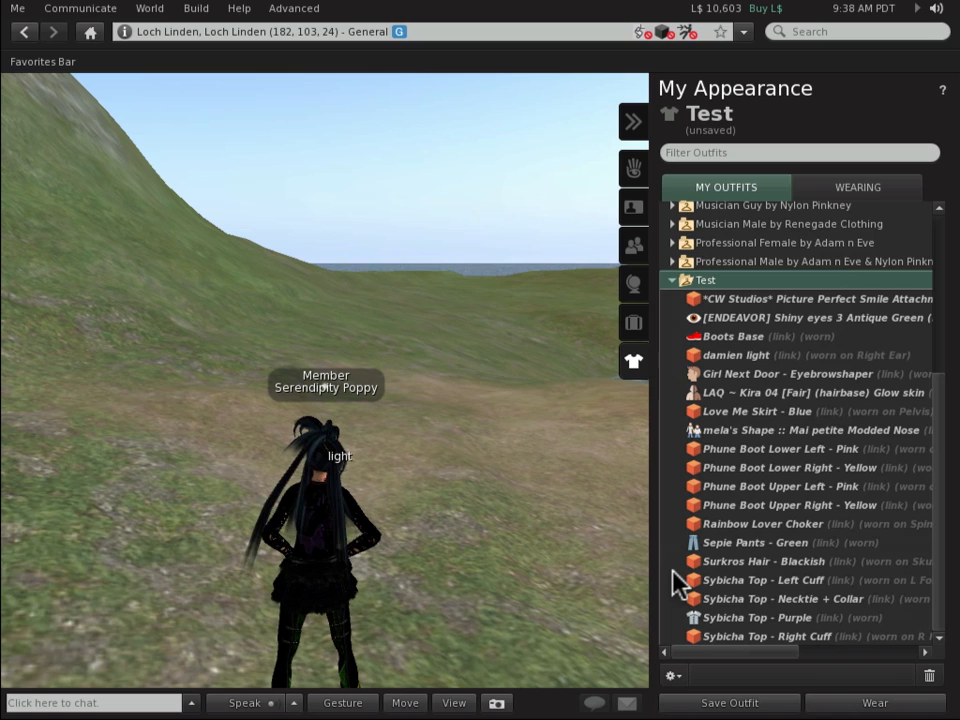
mouse_move(796, 356)
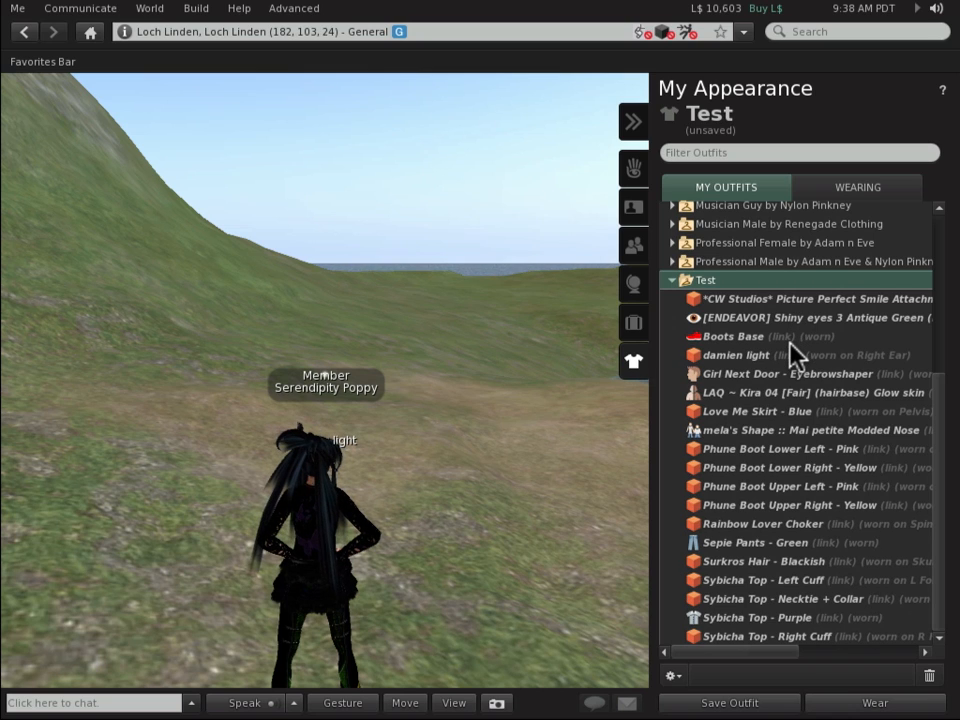
mouse_move(760, 328)
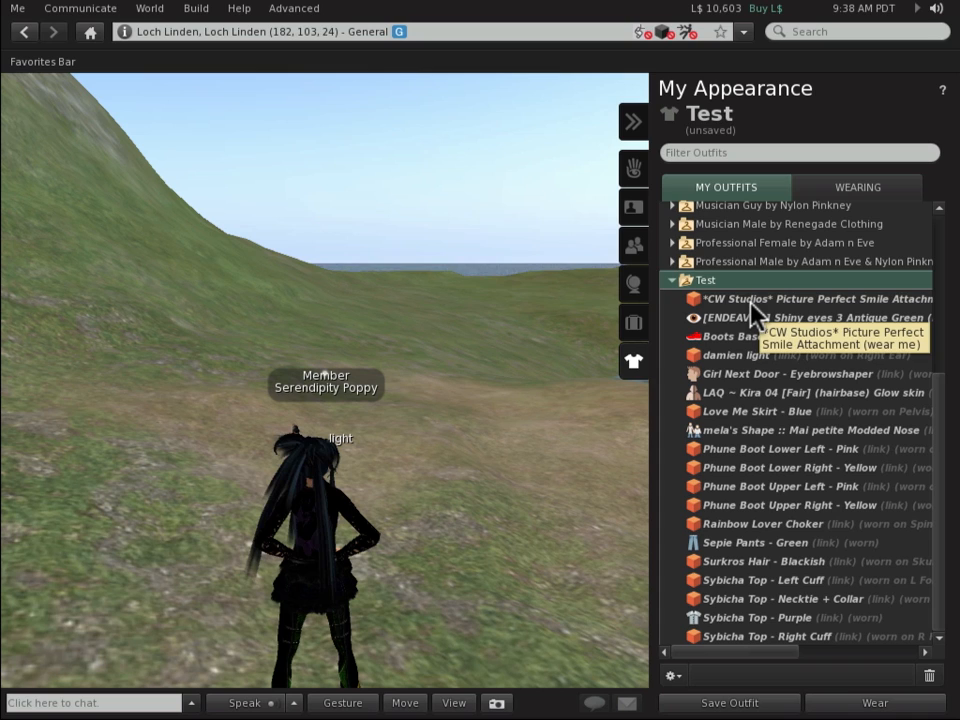
click(810, 298)
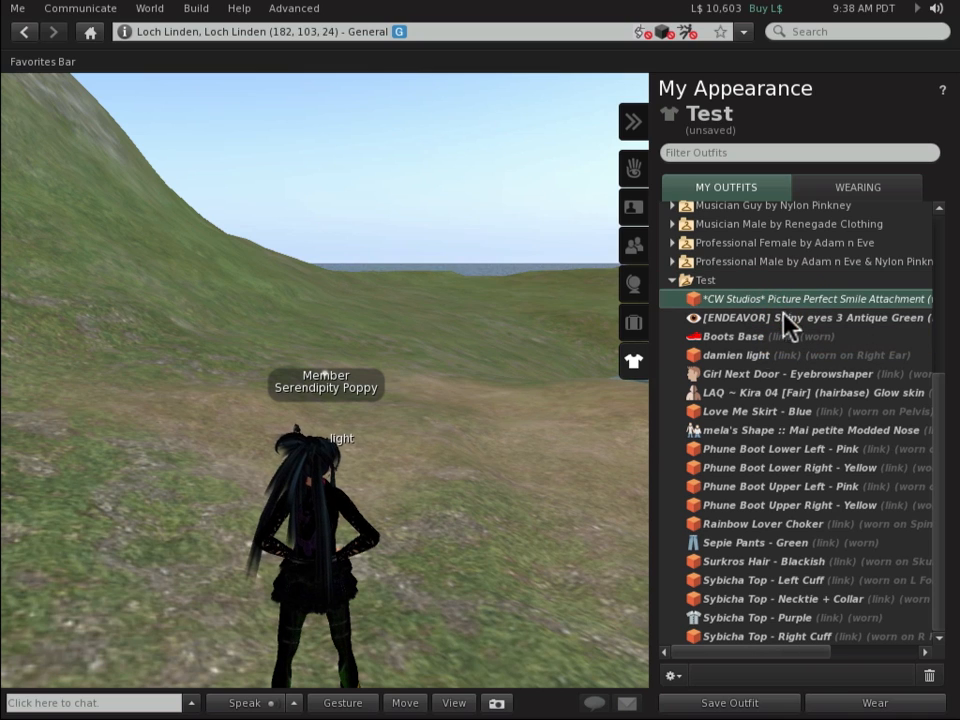
mouse_move(750, 358)
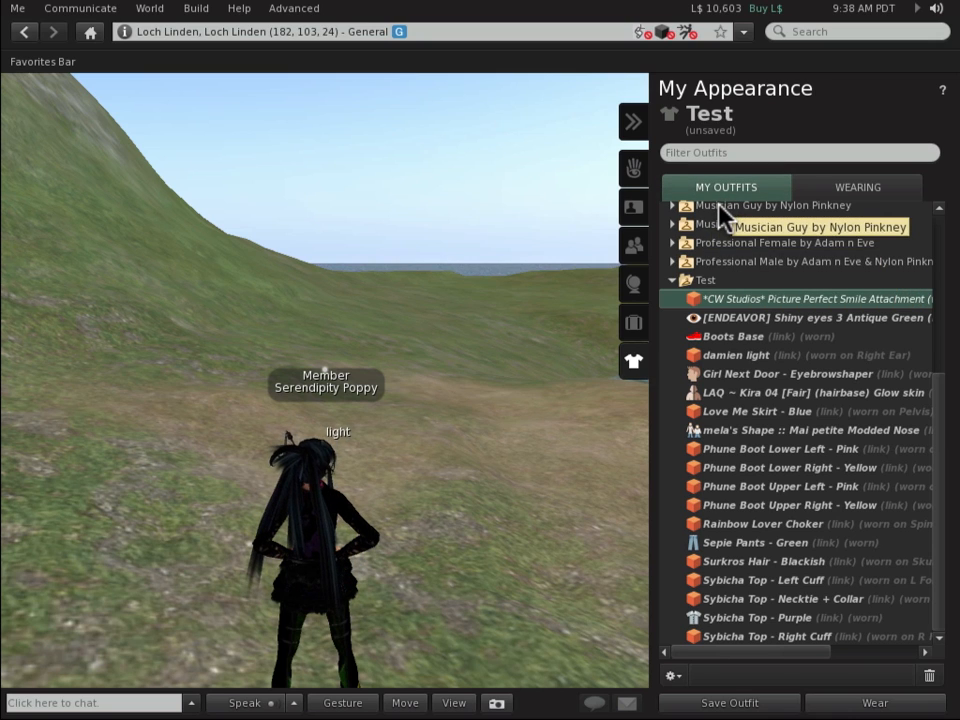
mouse_move(632, 324)
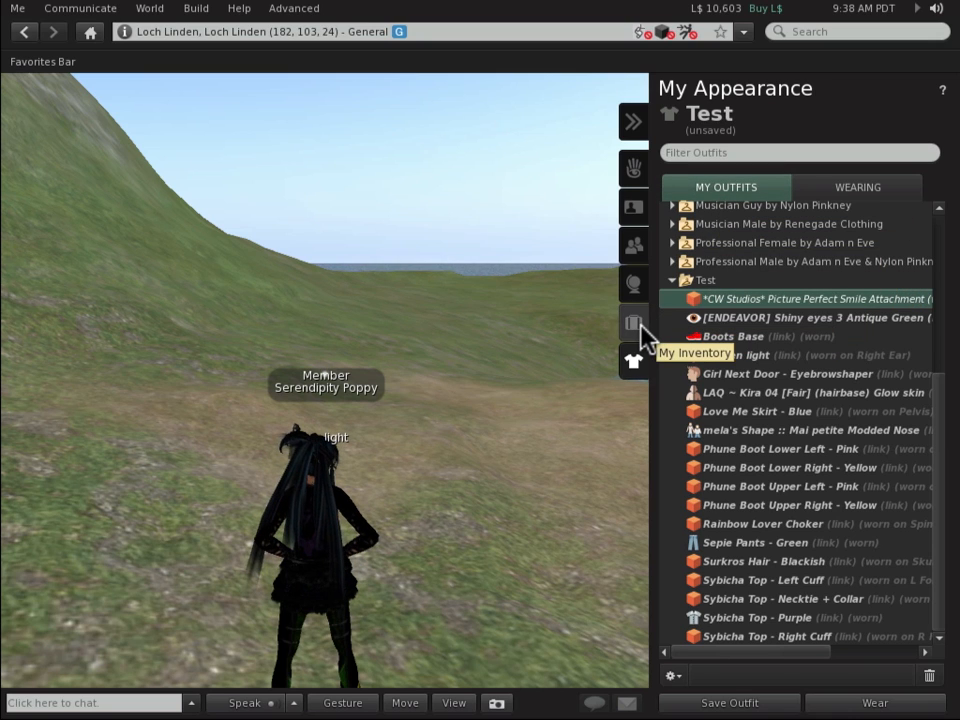
Show the inventory's Current Outfit folder with its worn item links, selecting the Kira 04 skin link.
click(632, 322)
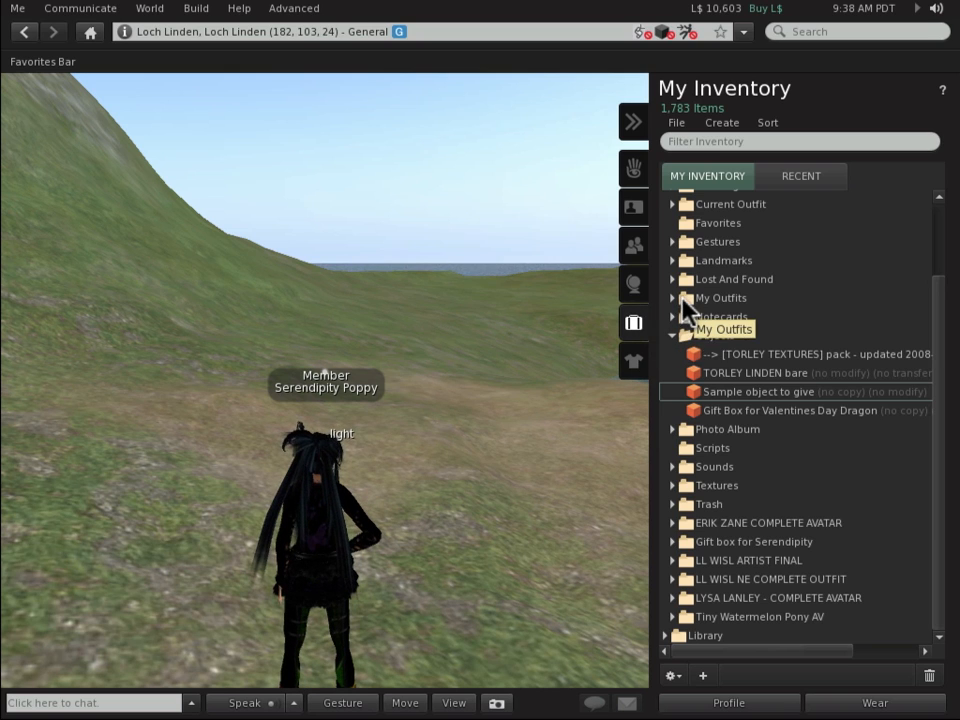
click(678, 296)
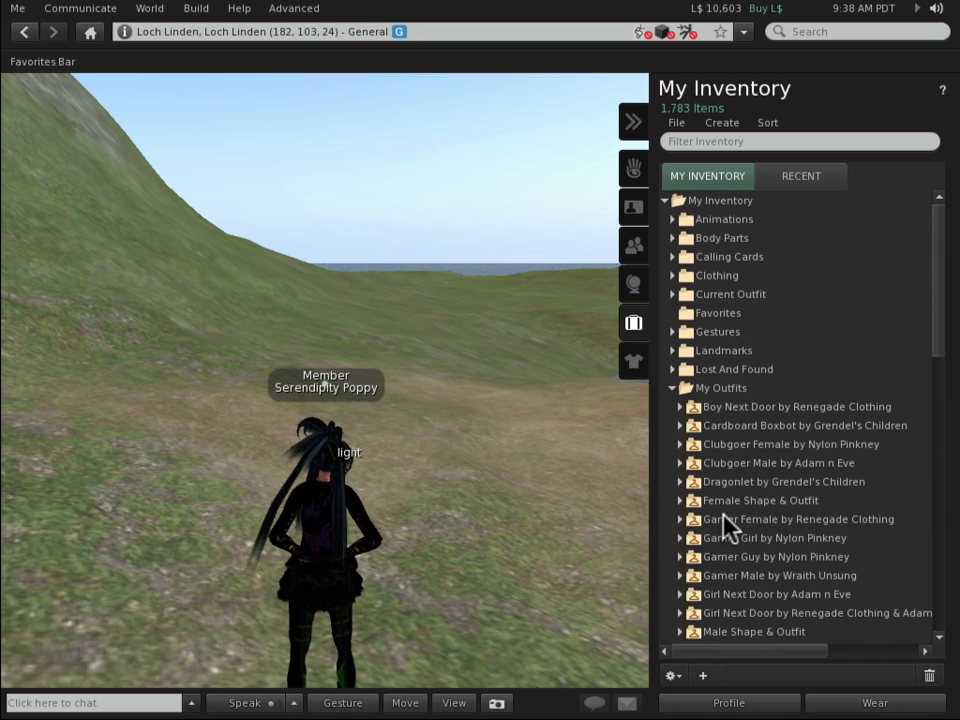
click(672, 294)
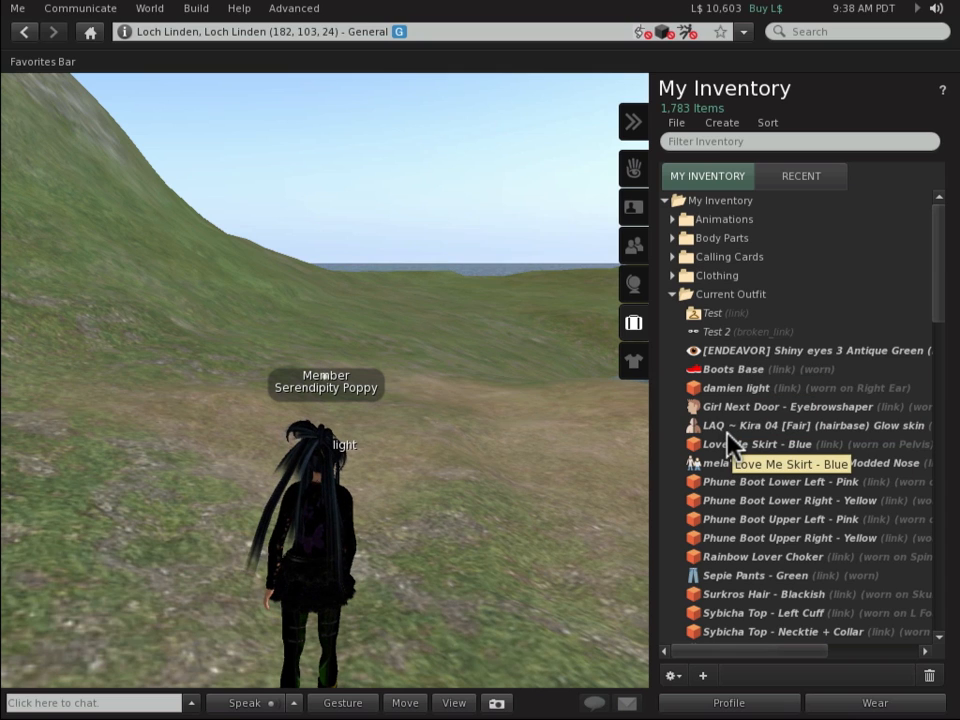
mouse_move(756, 376)
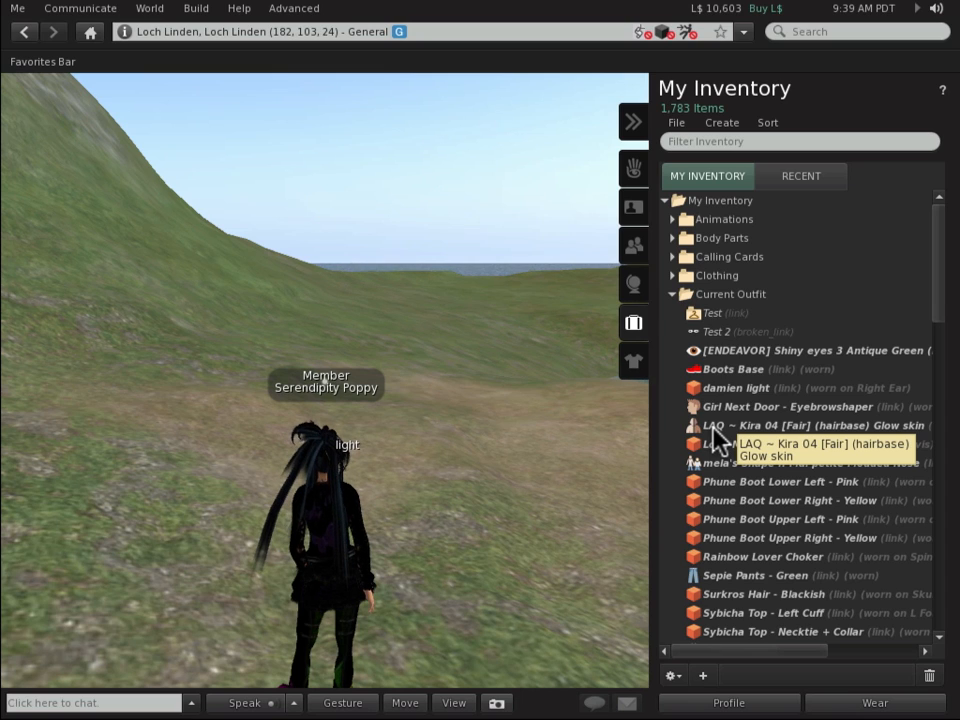
click(732, 368)
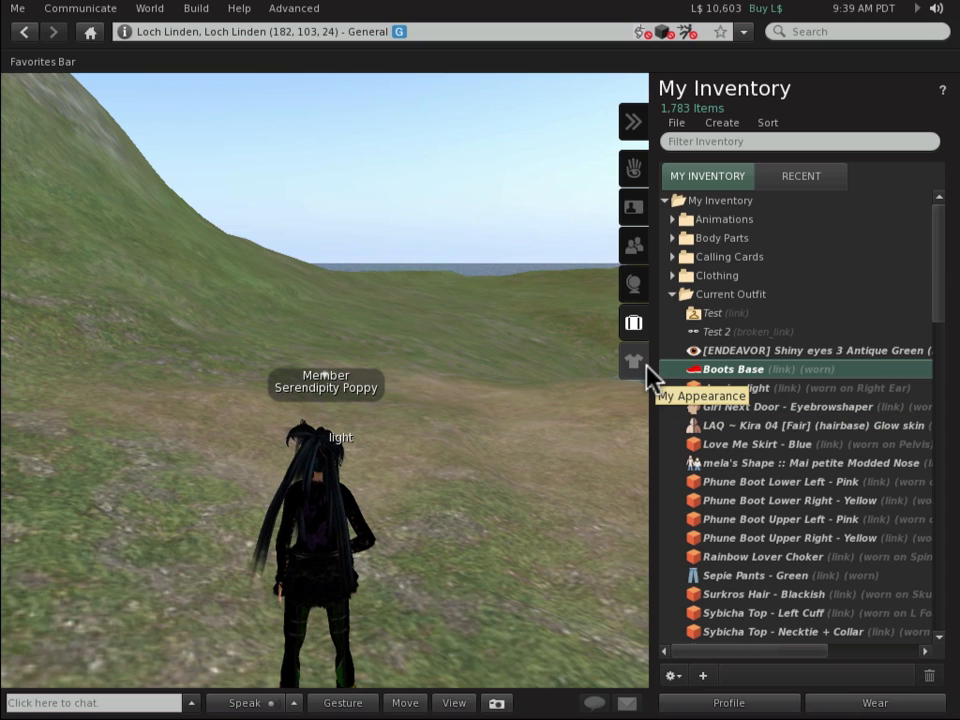
click(800, 140)
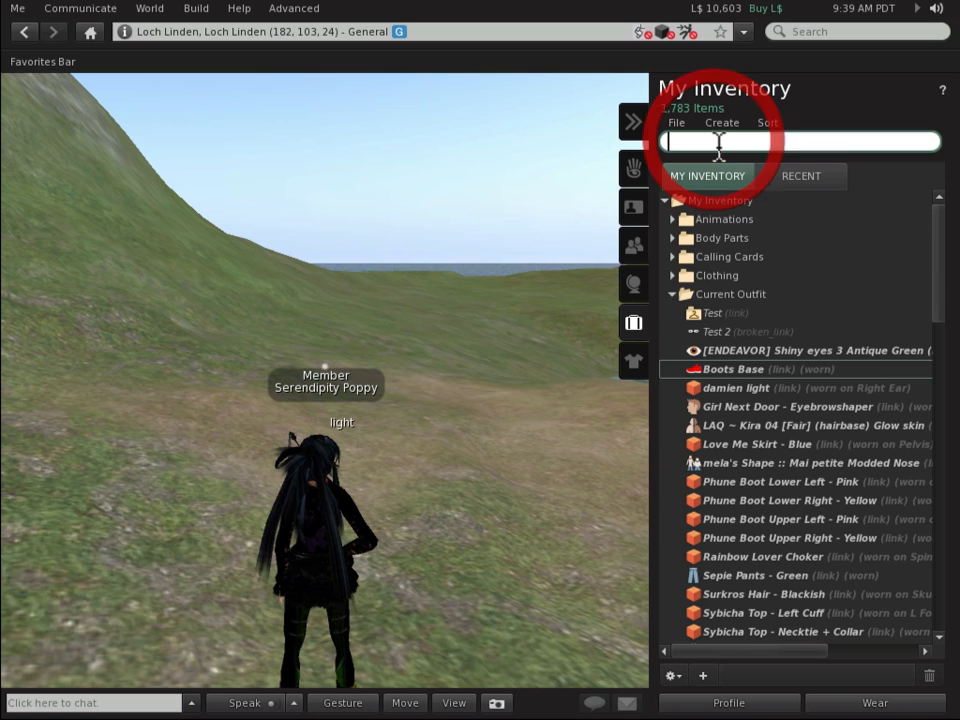
text((link)
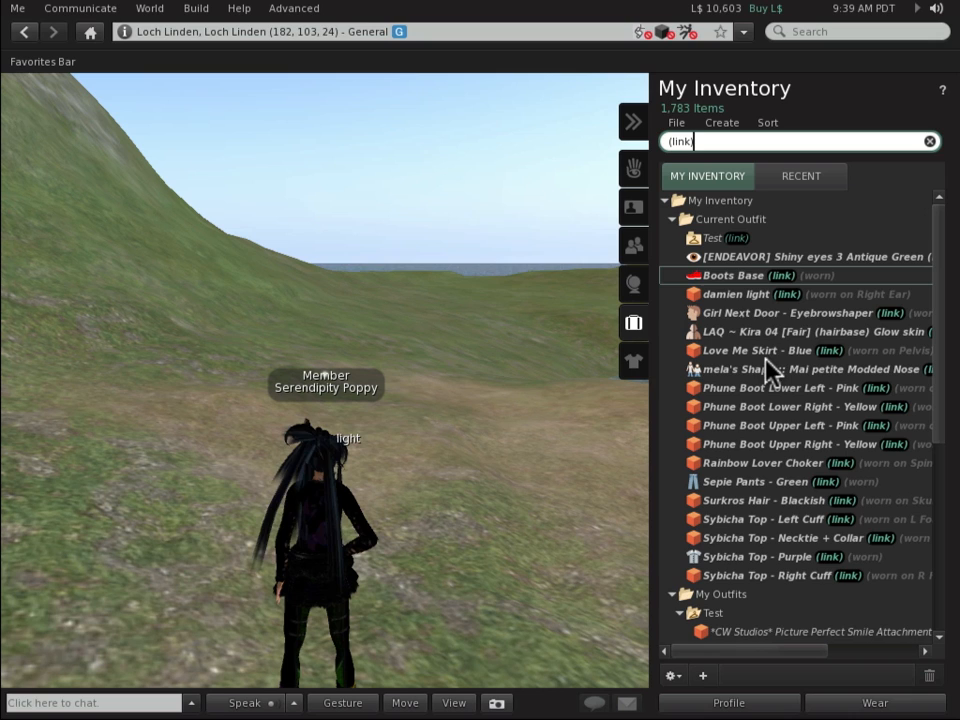
click(928, 140)
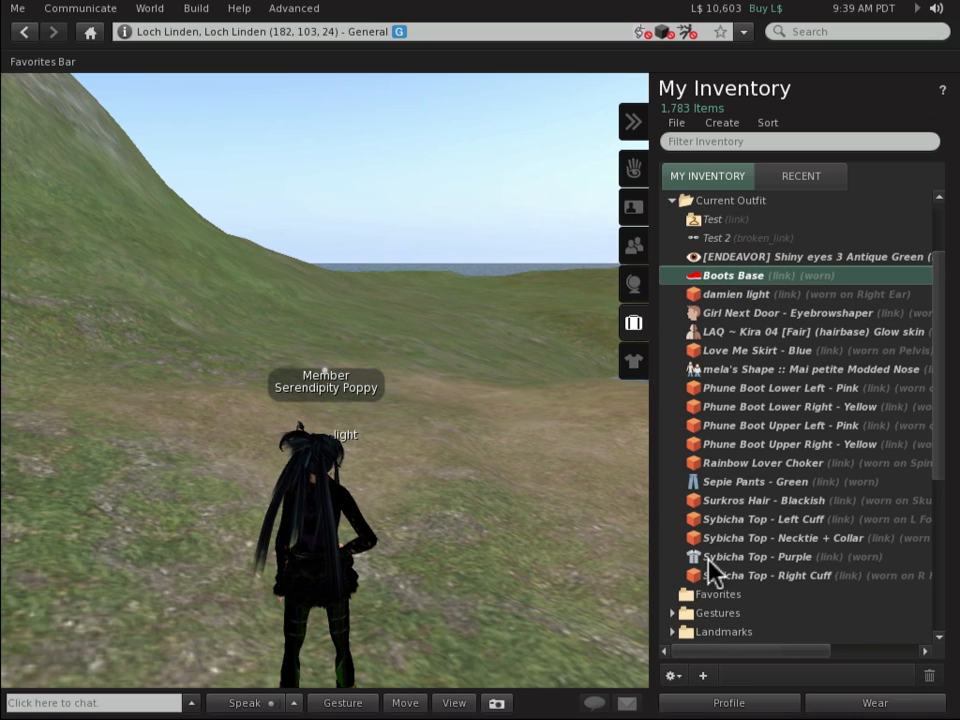
click(672, 676)
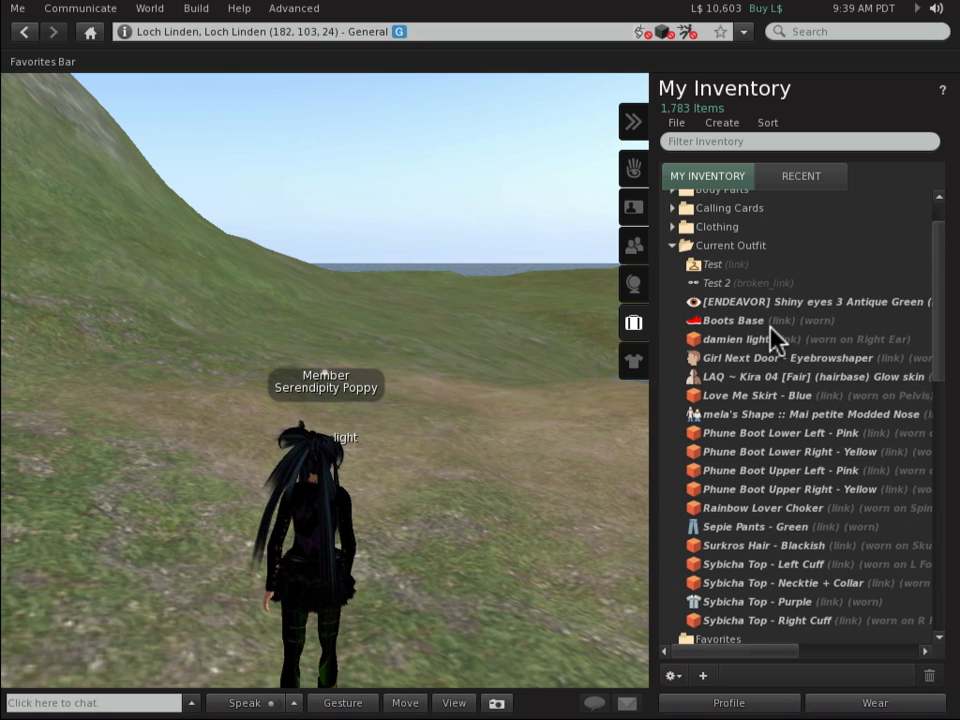
mouse_move(780, 332)
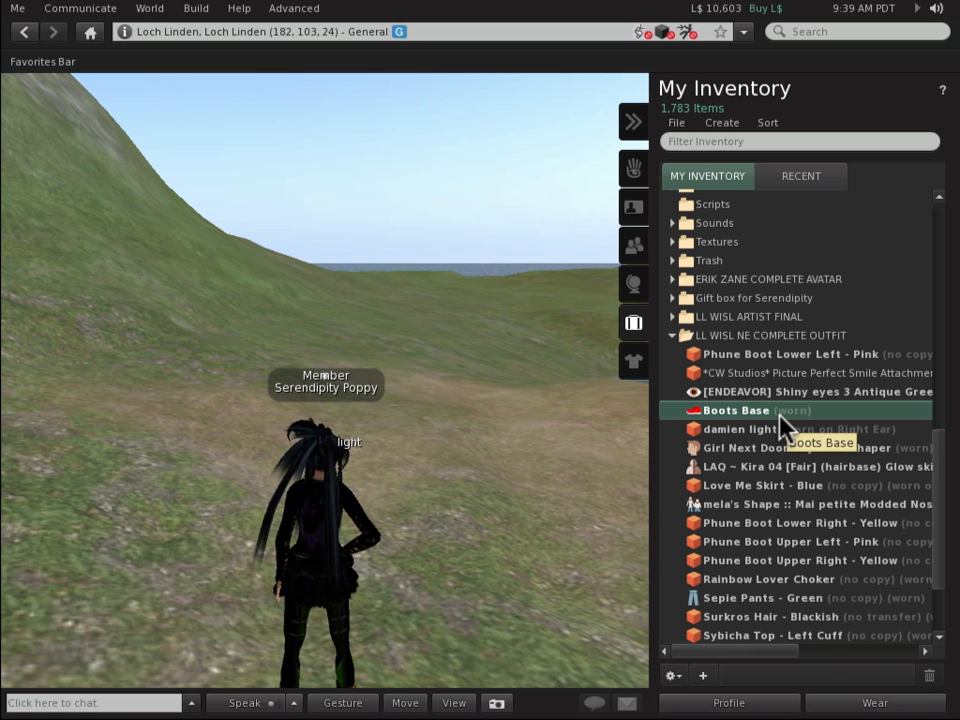
right_click(738, 410)
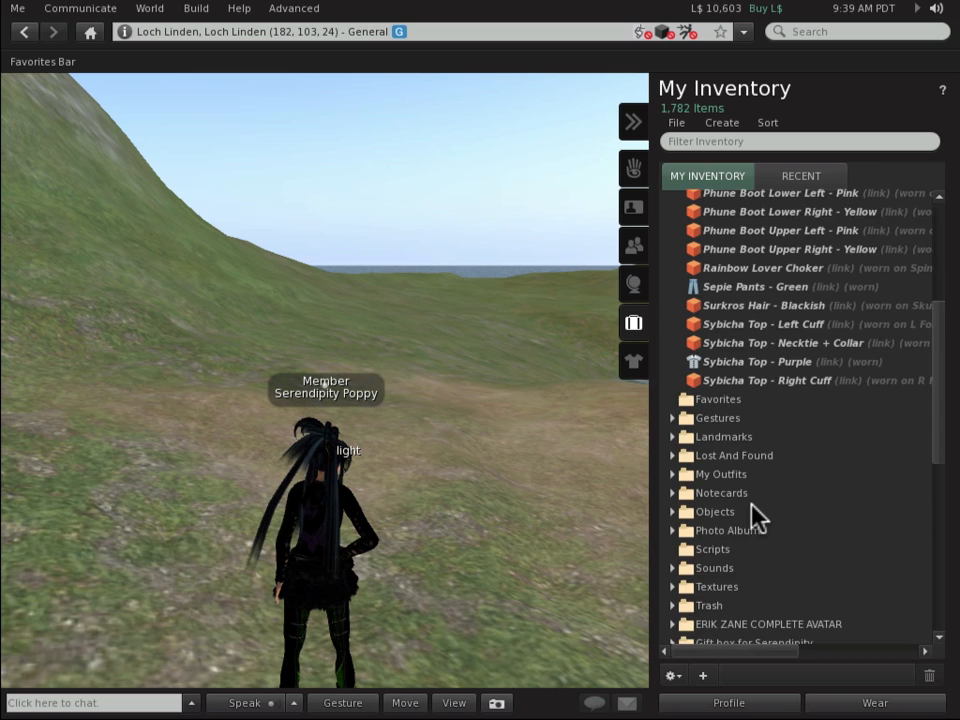
right_click(720, 500)
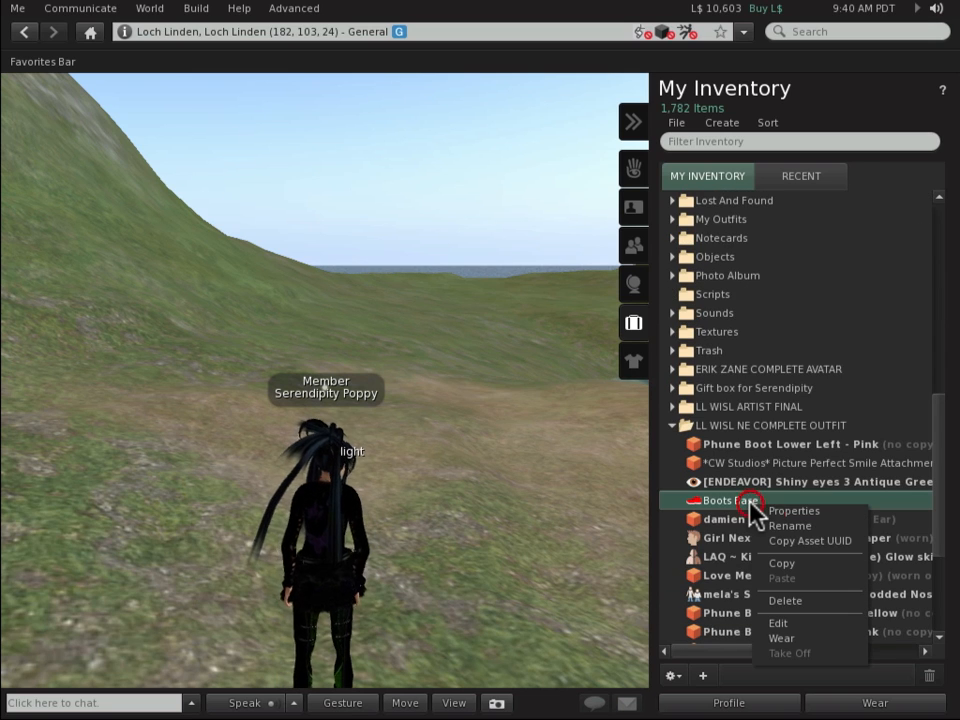
click(780, 638)
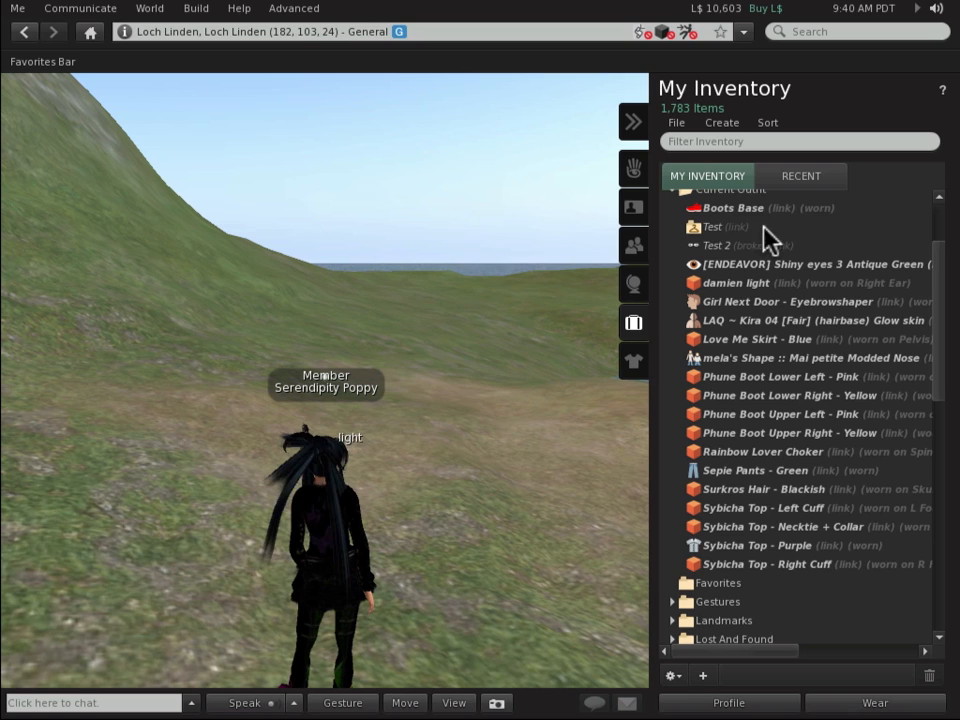
mouse_move(732, 208)
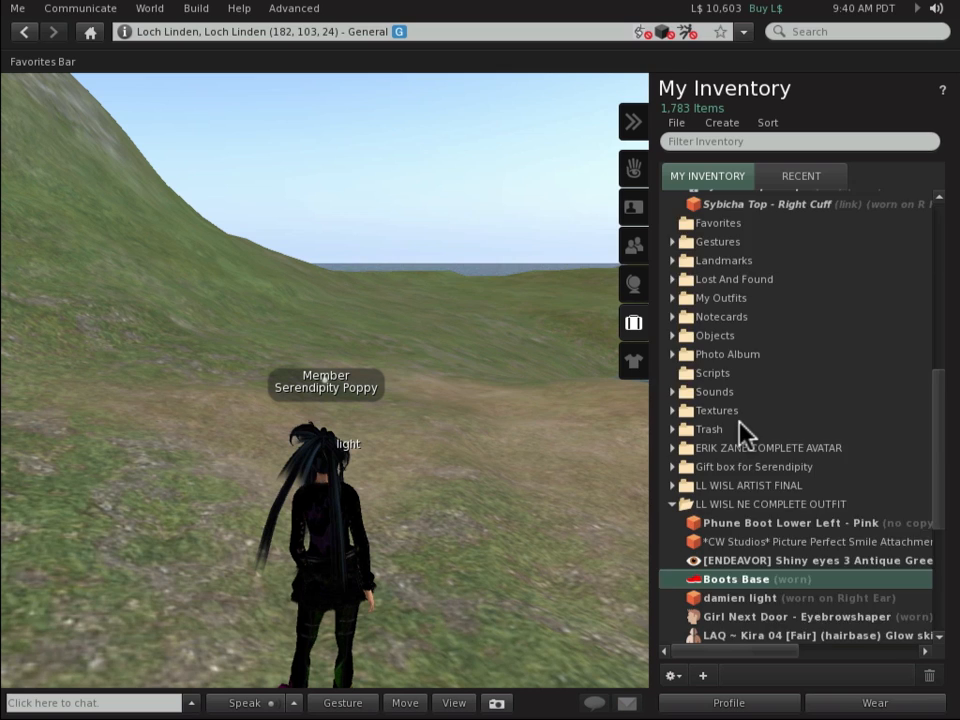
right_click(810, 264)
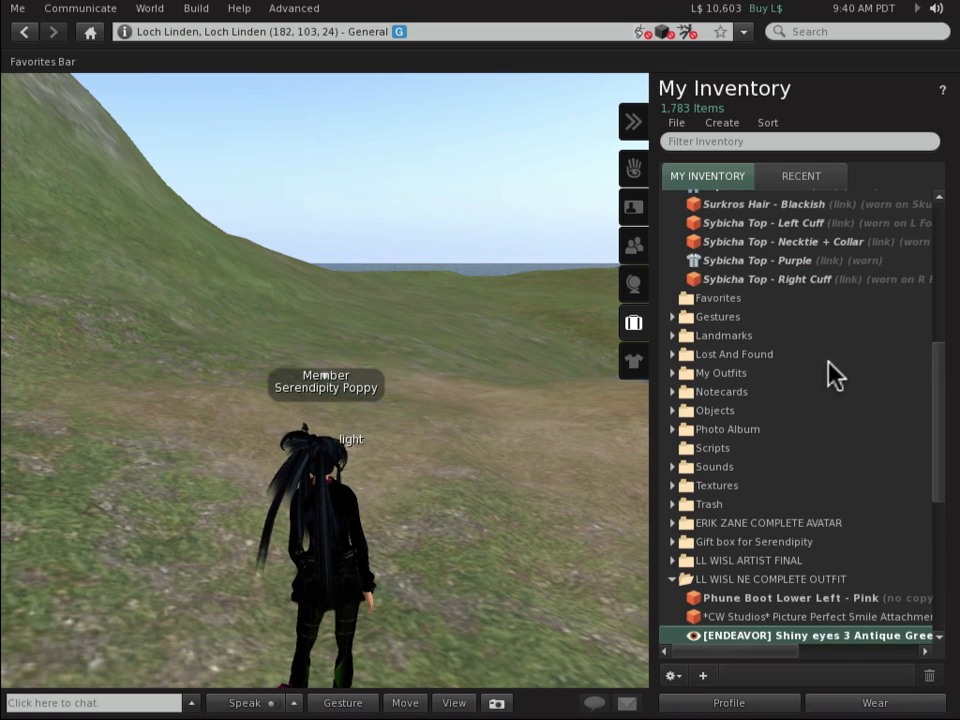
scroll(down, 3)
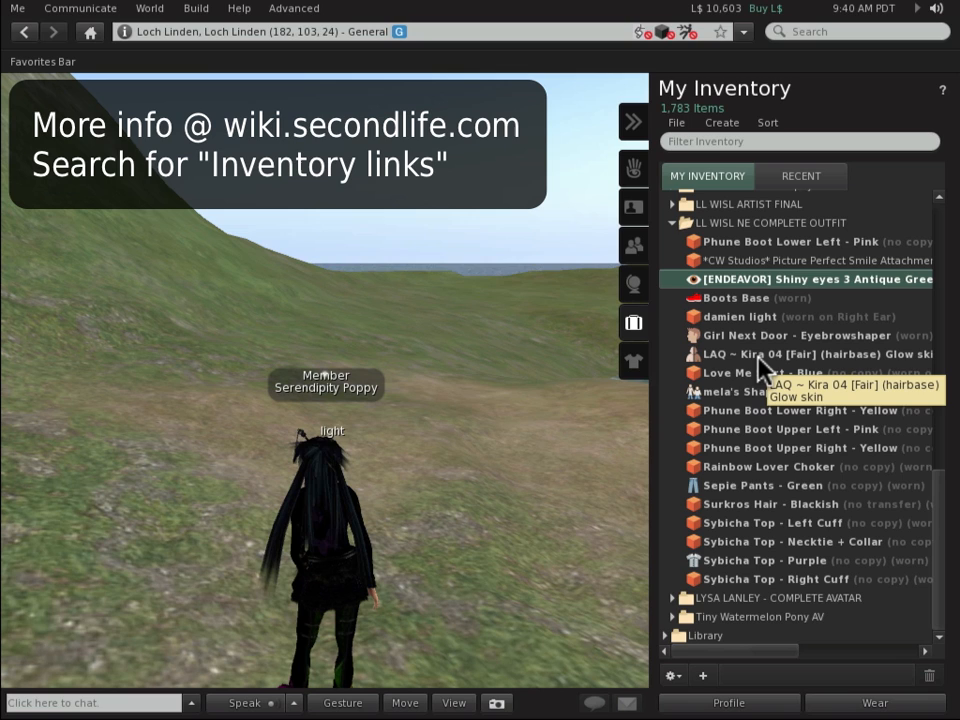
mouse_move(760, 372)
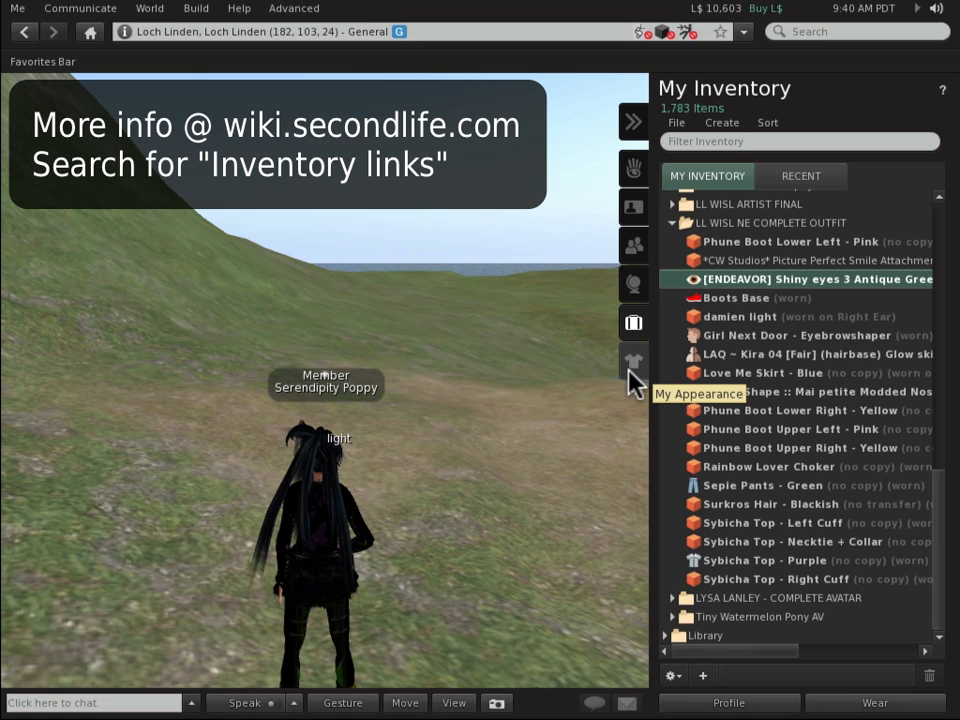
Detach the yellow boot attachments from the avatar via the Wearing list.
click(634, 360)
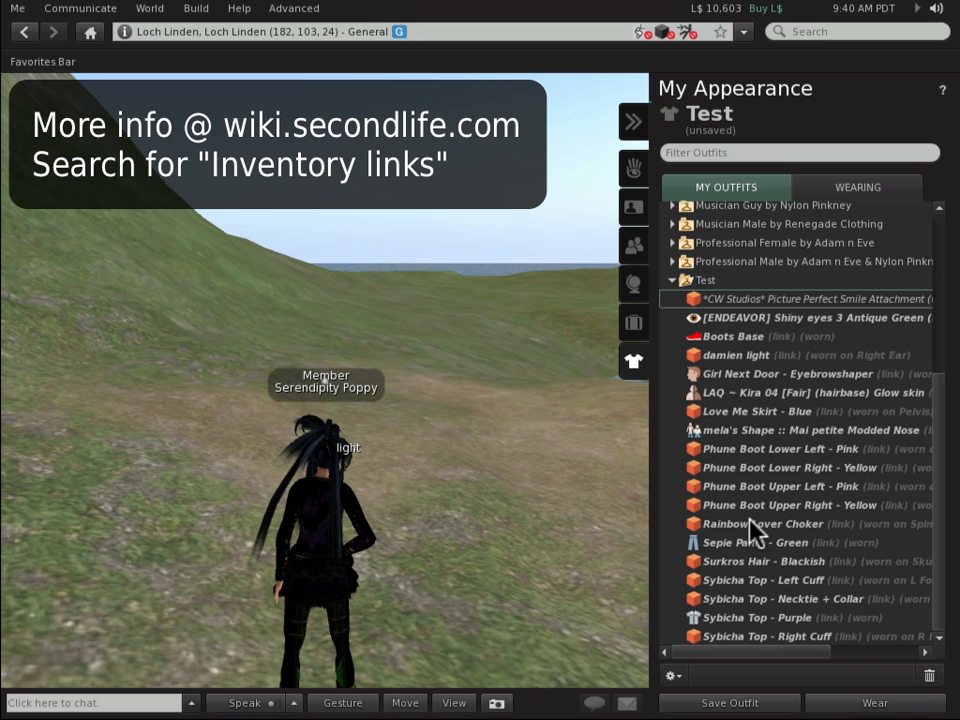
mouse_move(758, 700)
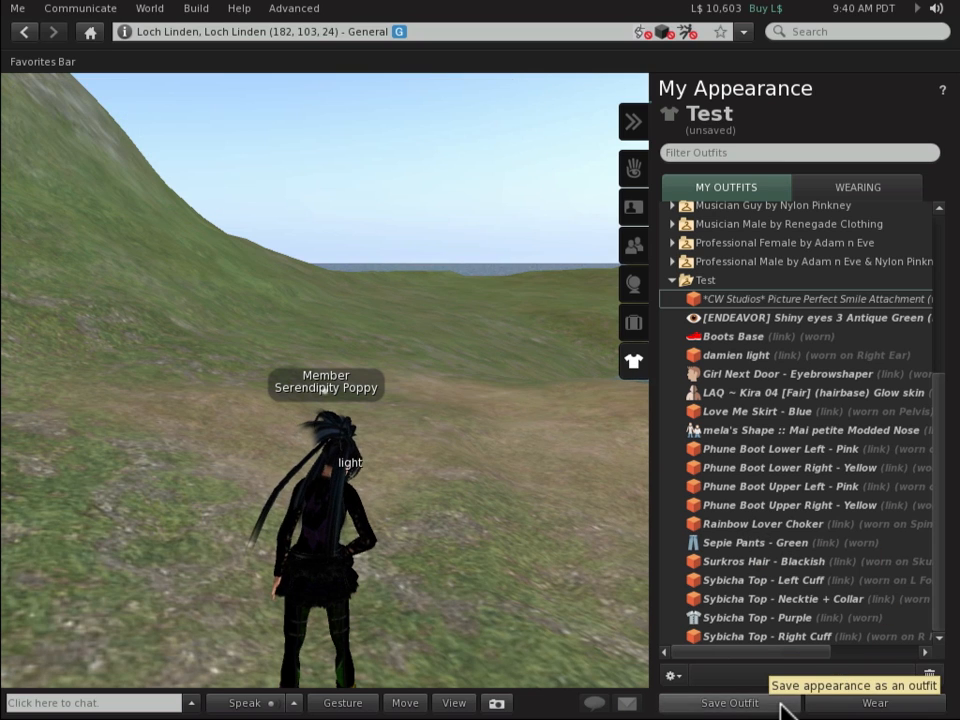
click(728, 702)
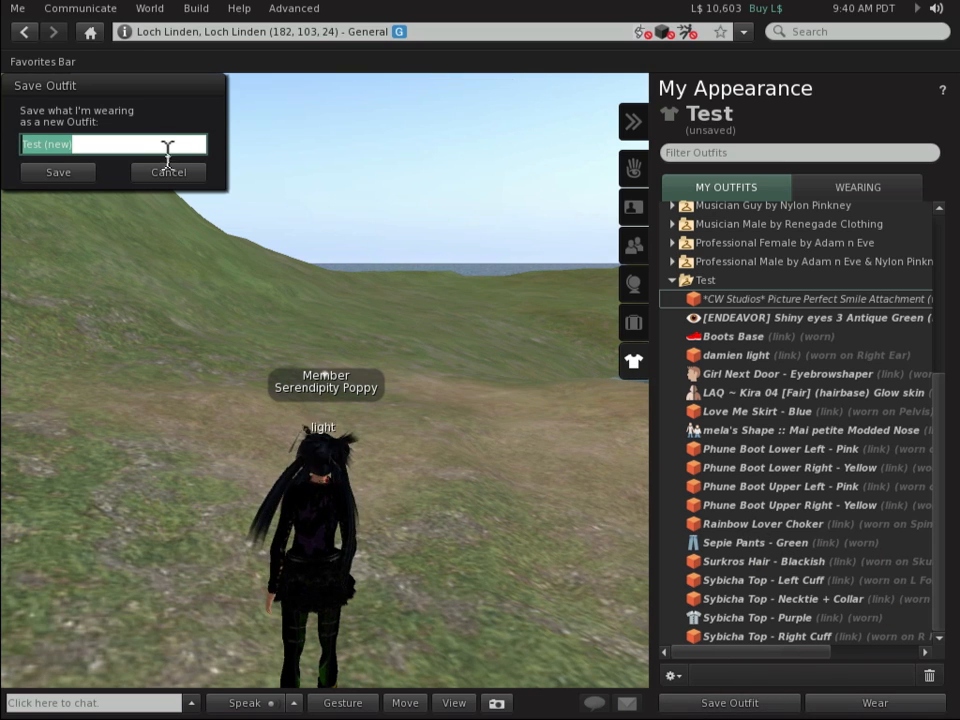
click(168, 172)
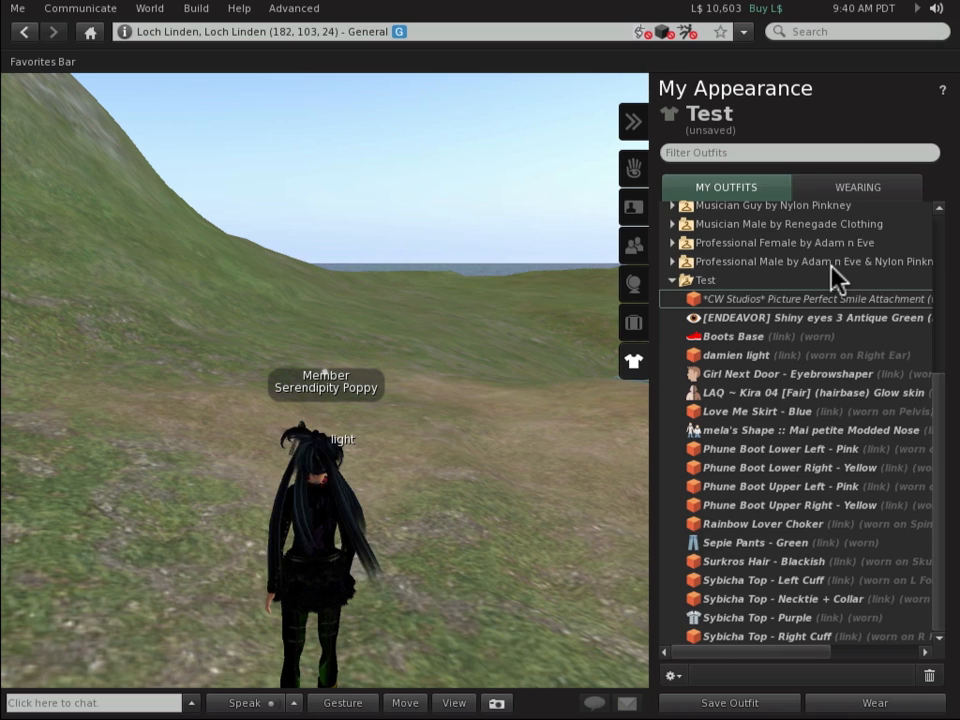
click(856, 188)
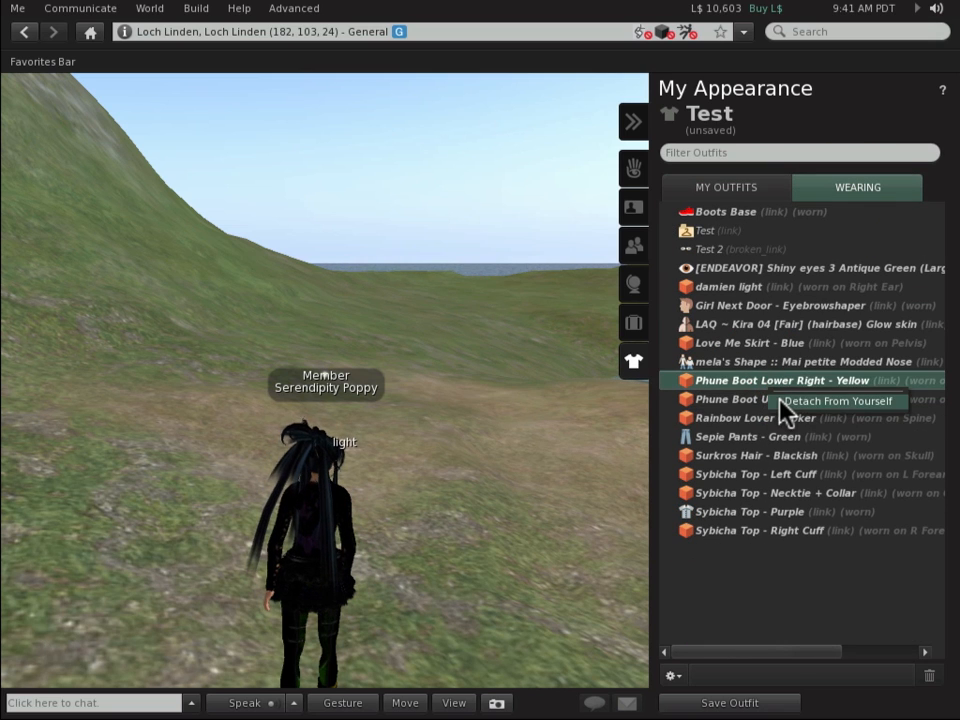
click(836, 400)
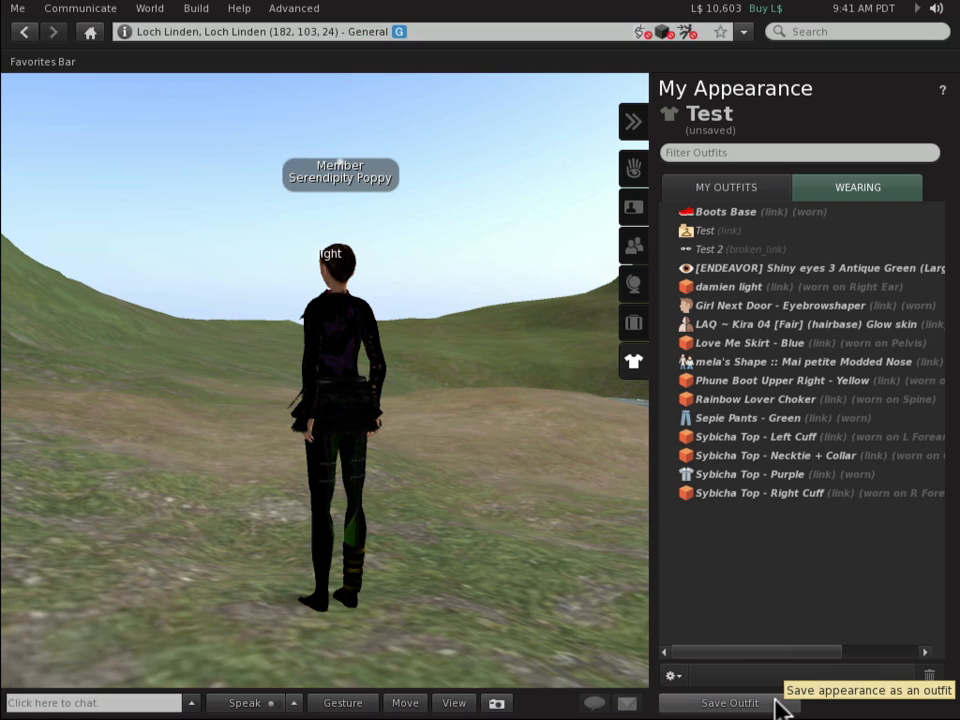
Save the changed look as outfit 'Test 2' and bring up options to replace with the Test outfit.
click(728, 702)
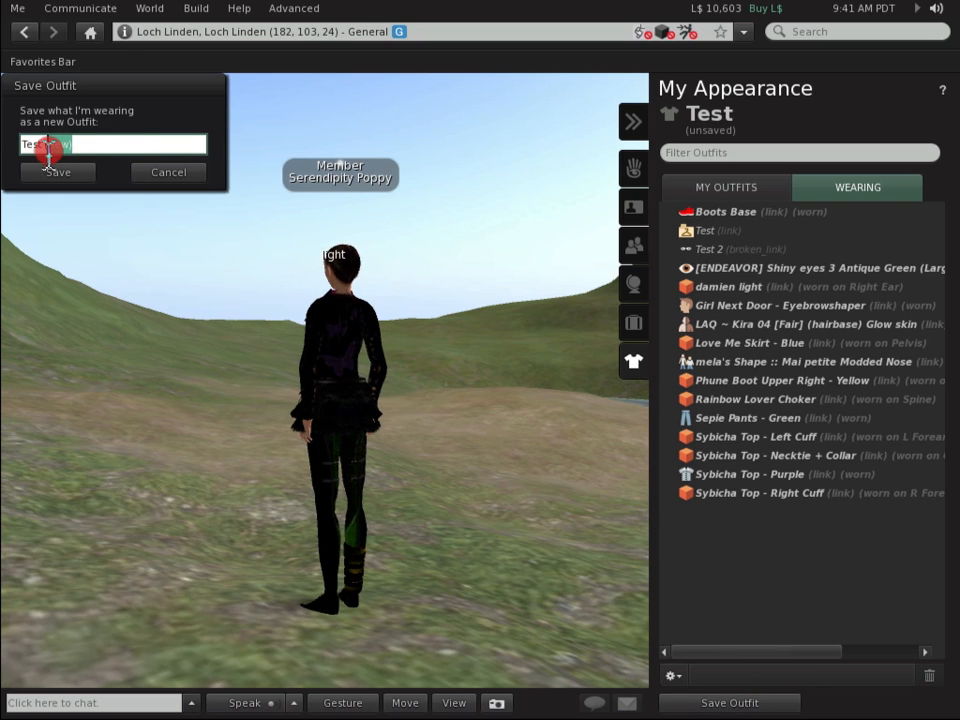
click(56, 172)
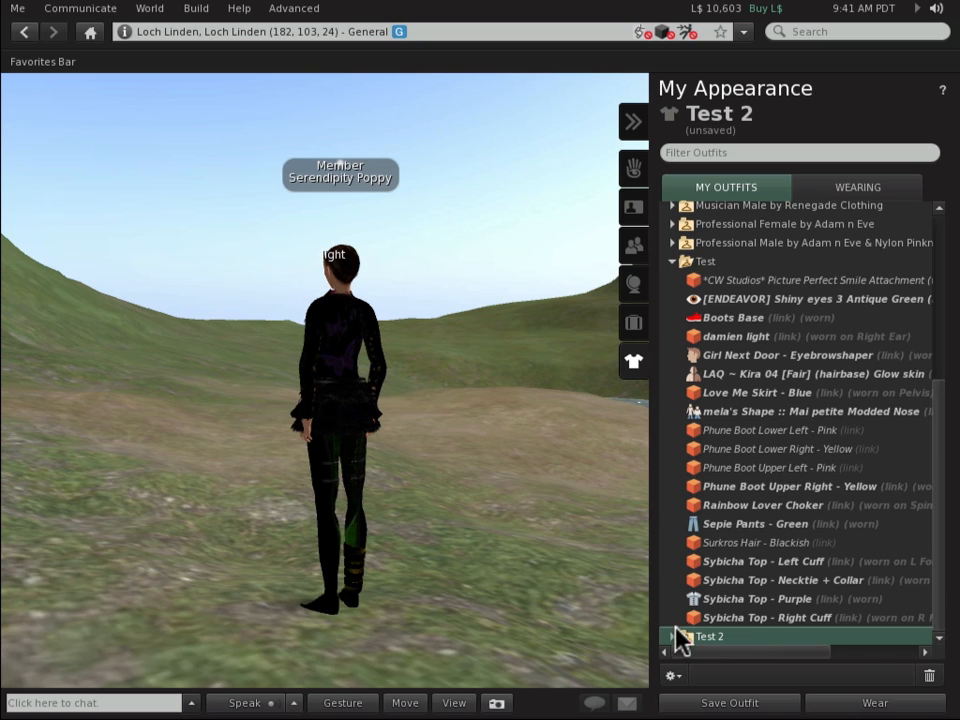
scroll(down, 3)
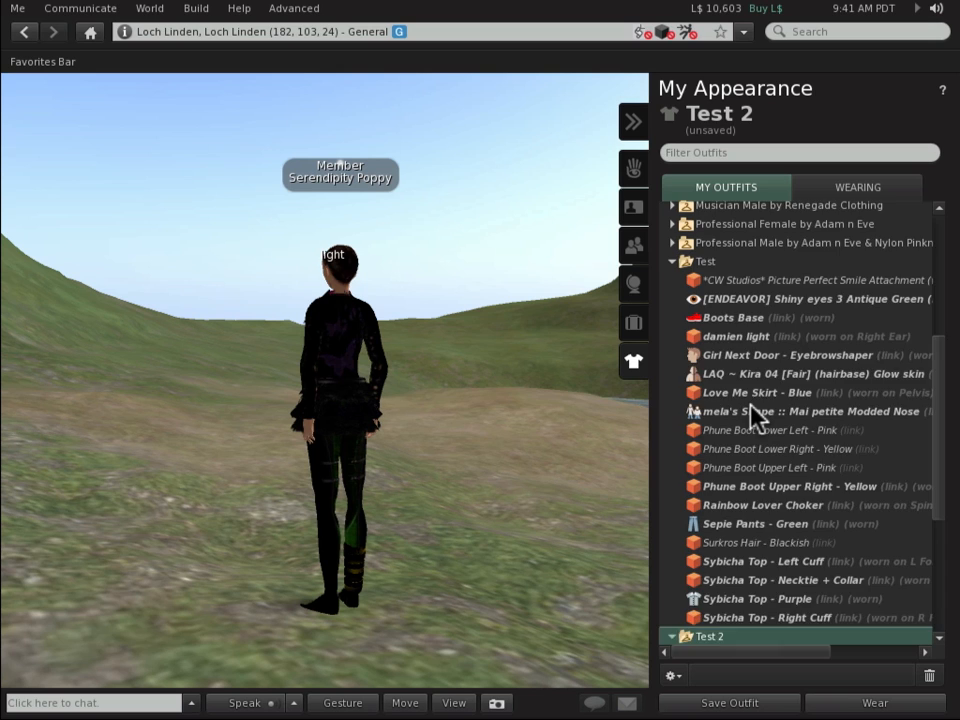
scroll(down, 3)
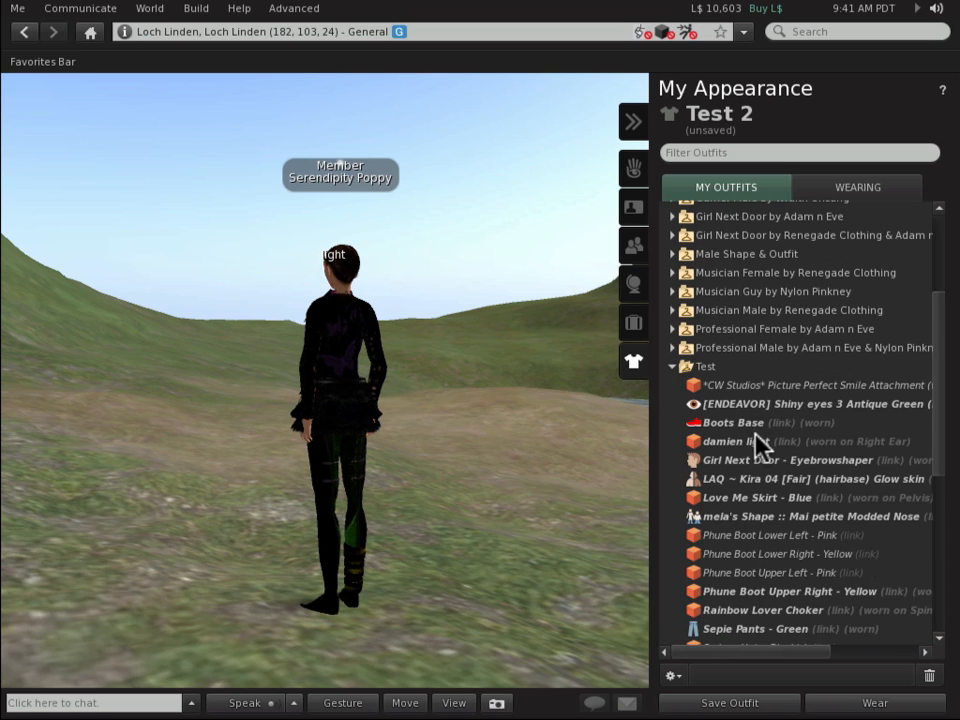
scroll(down, 3)
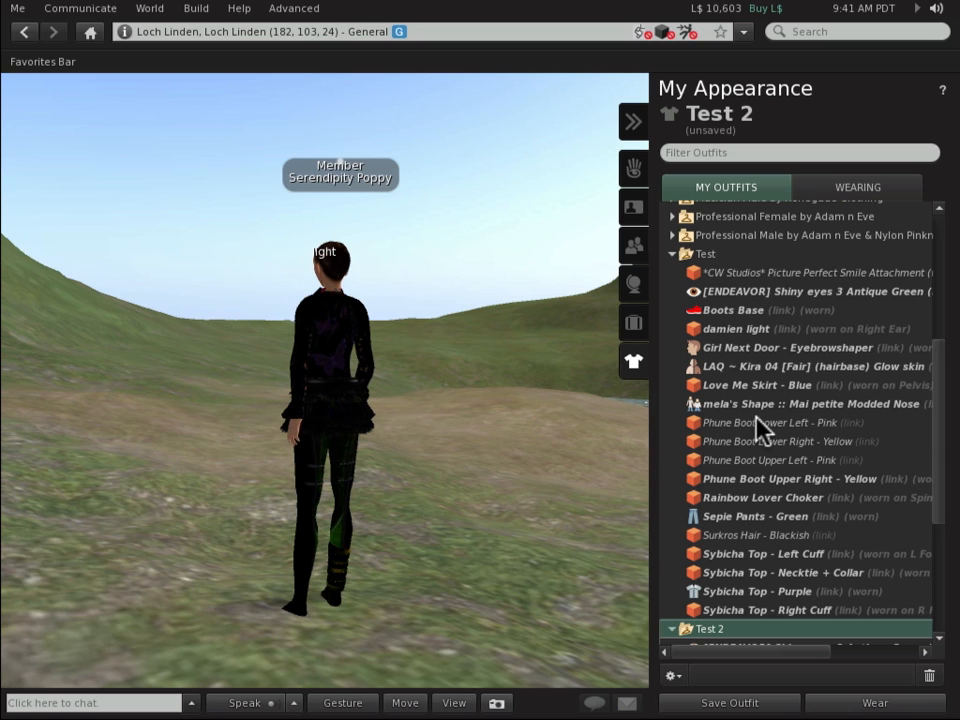
scroll(down, 3)
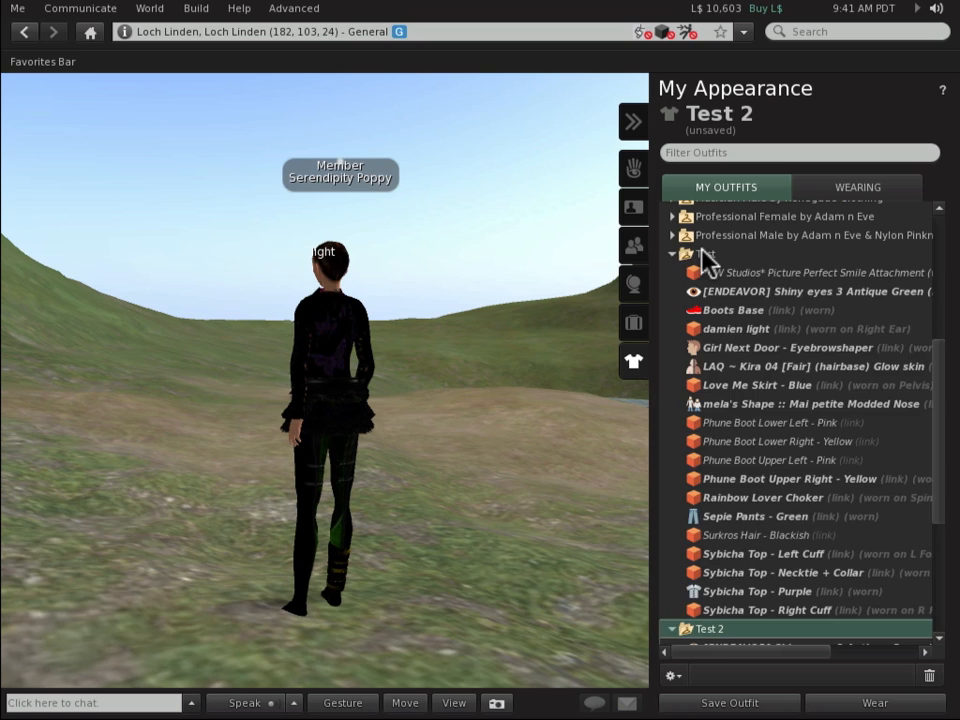
right_click(700, 254)
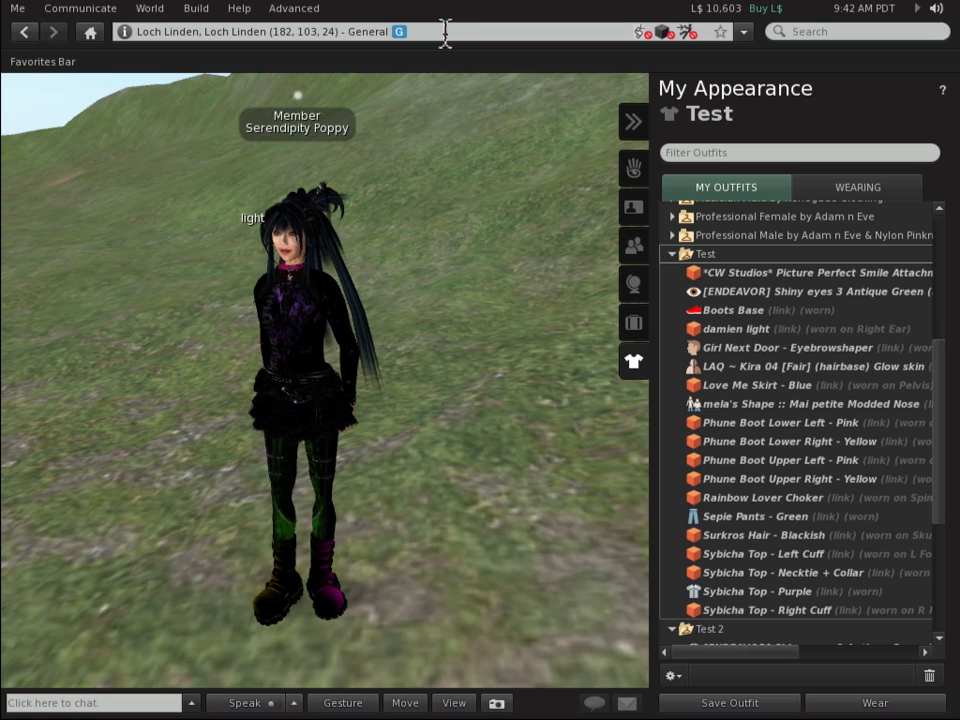
Filter the inventory to 'no copy' and pick the no-copy sample object for dropping.
click(280, 32)
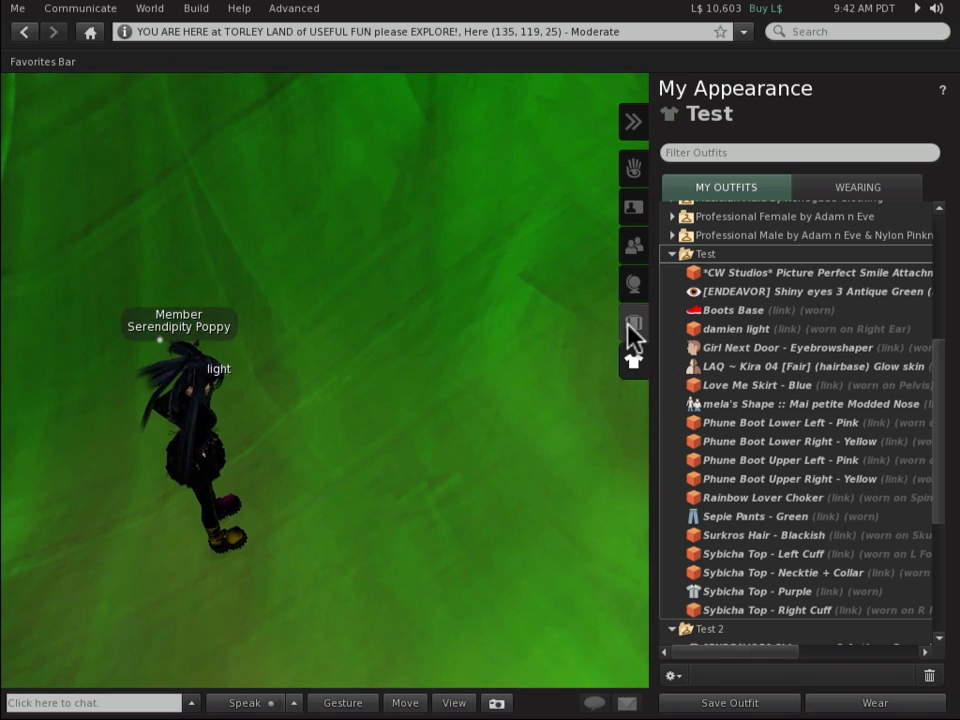
click(634, 322)
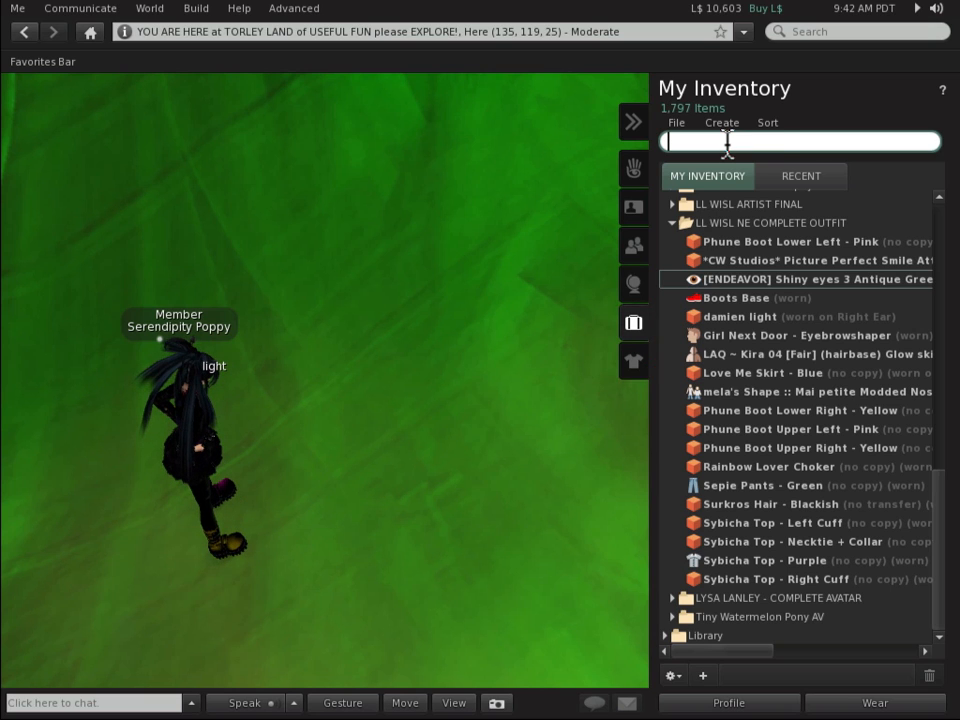
text(no copy)
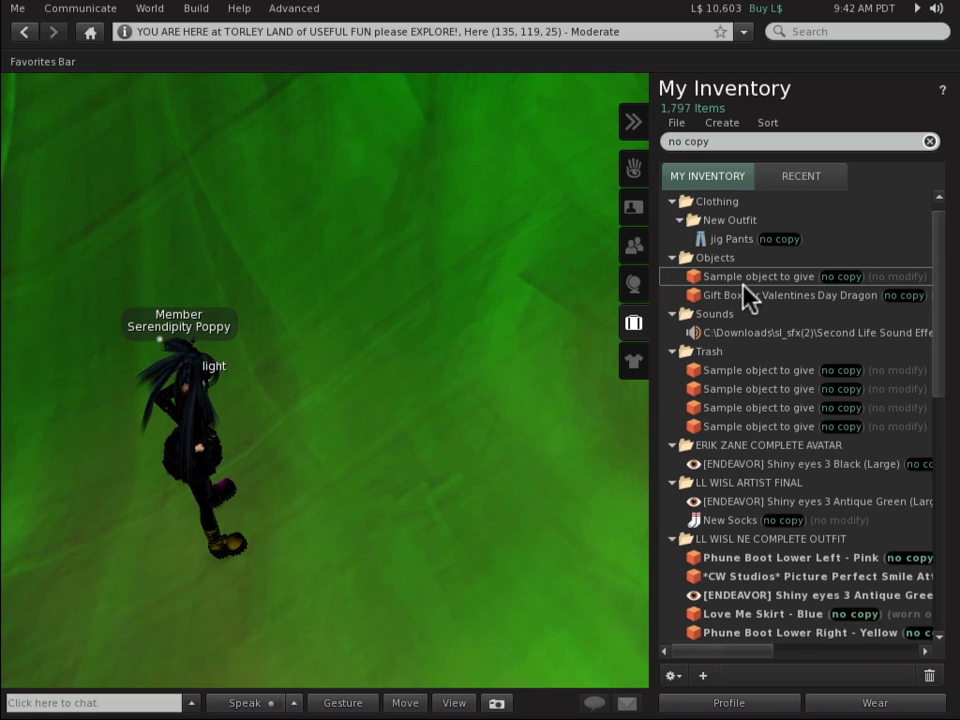
click(758, 276)
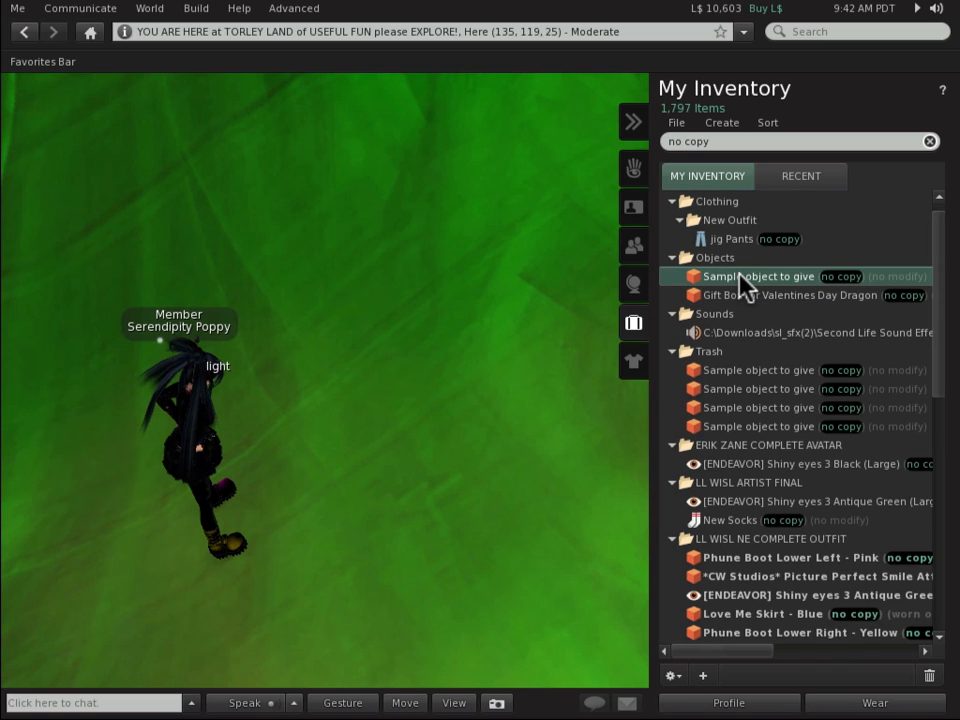
right_click(760, 276)
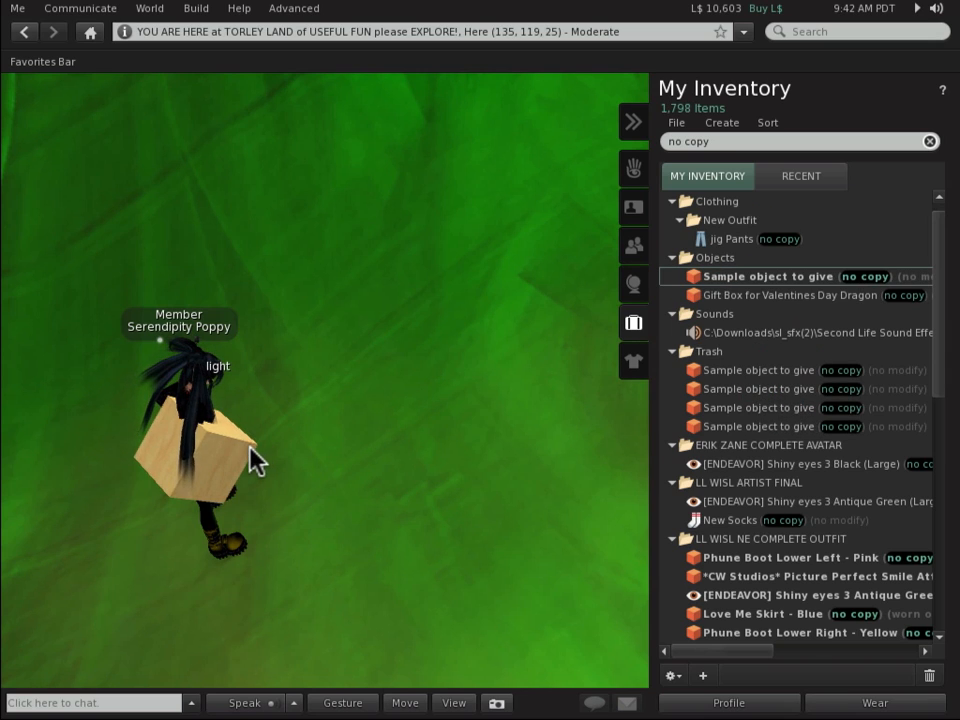
mouse_move(252, 462)
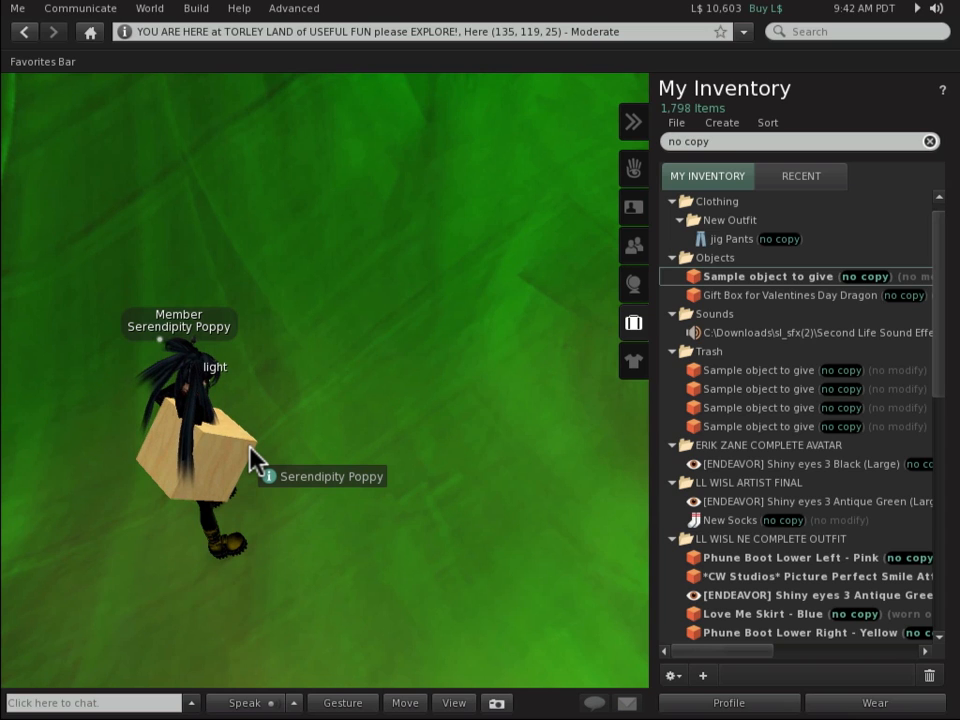
mouse_move(634, 364)
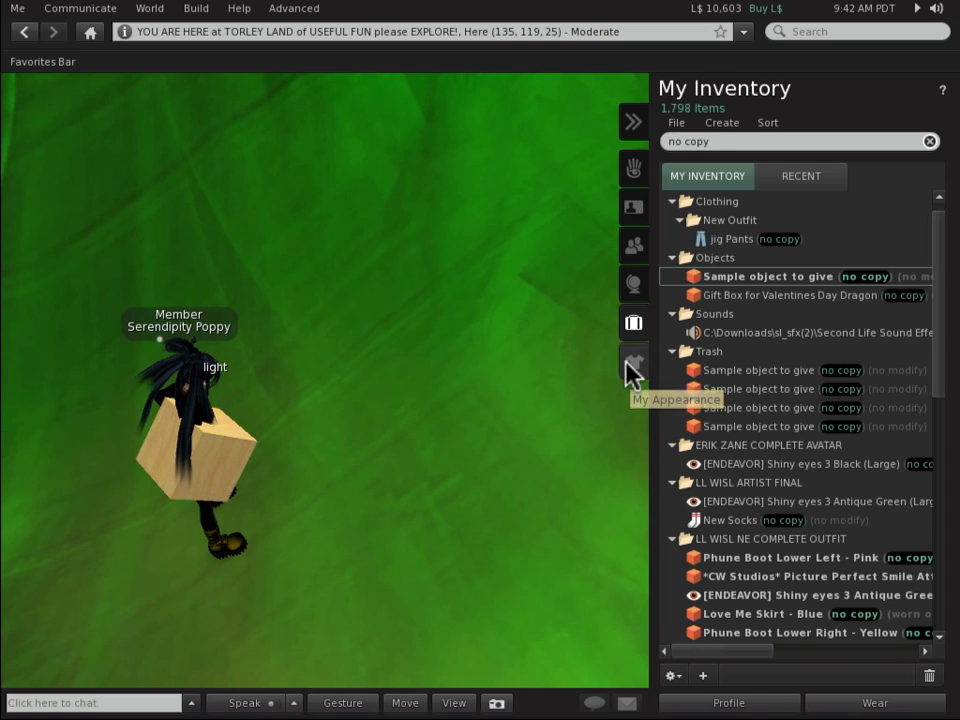
Save everything worn, including the no-copy cube, as outfit 'test 3' and return to the filtered inventory.
click(634, 360)
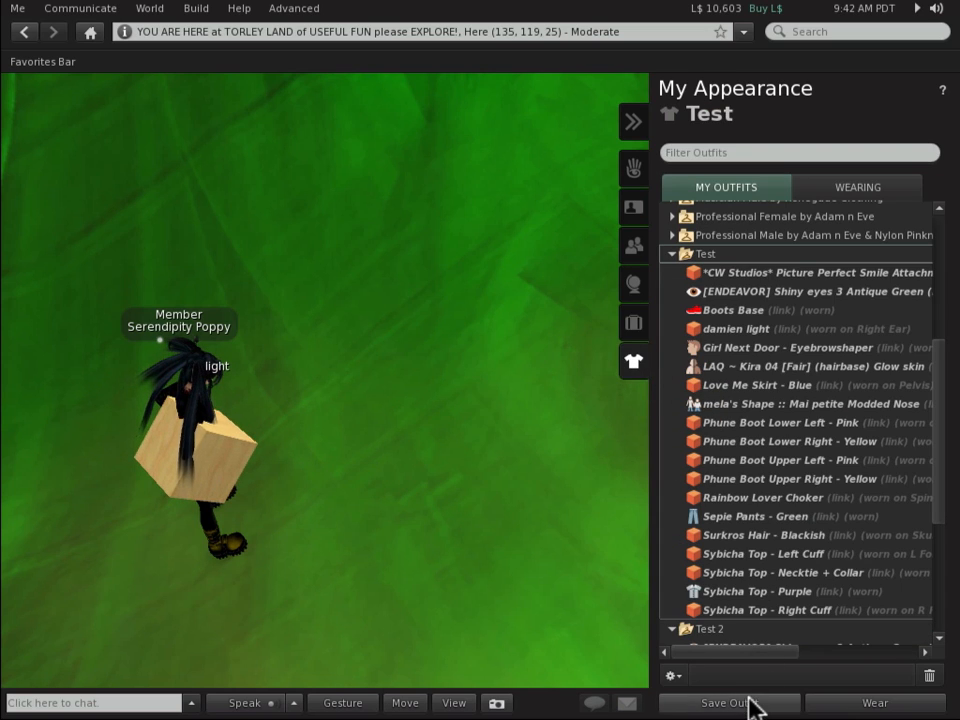
click(728, 702)
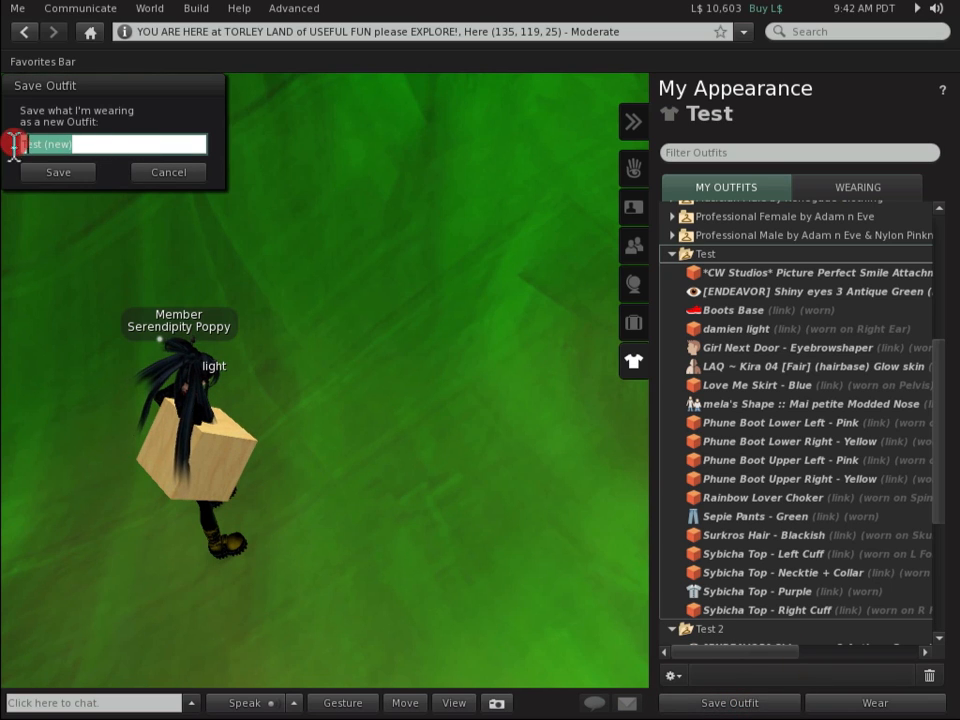
text(test 3)
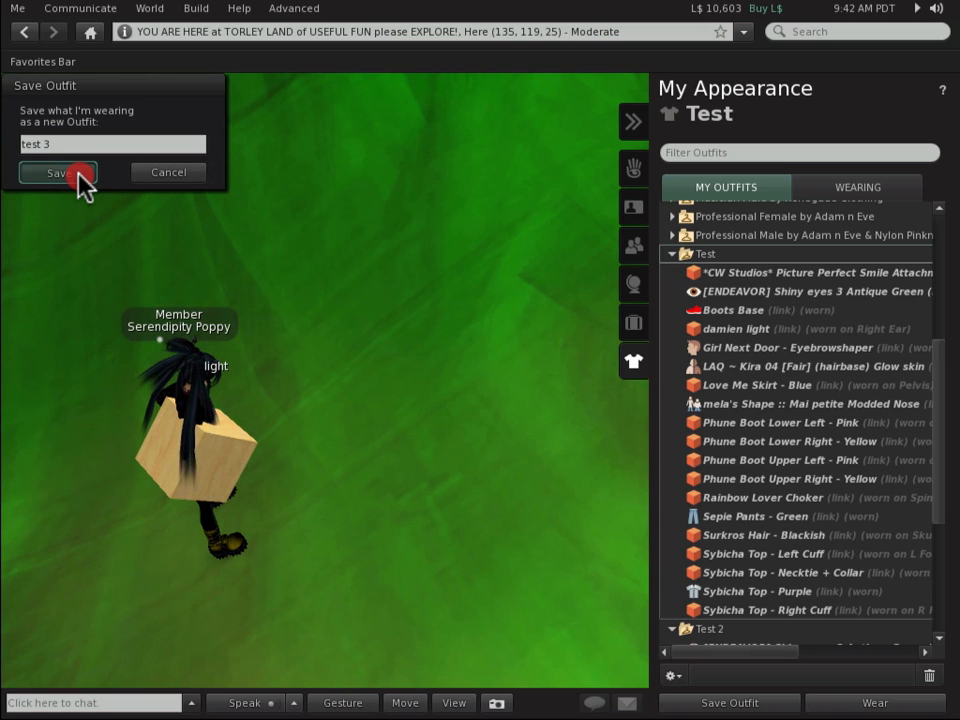
click(56, 172)
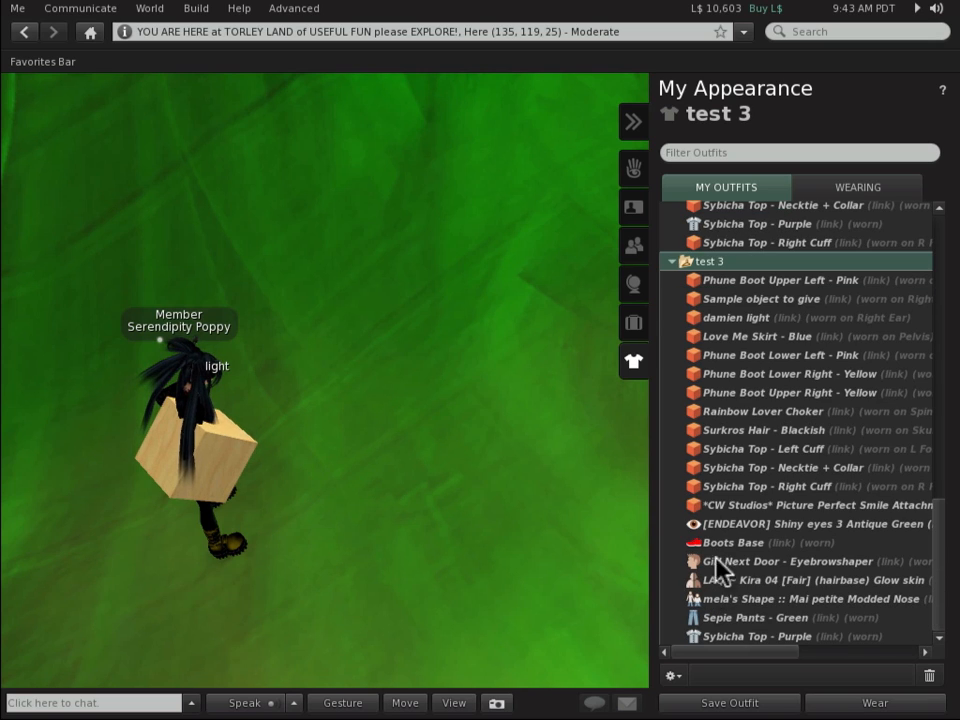
click(780, 298)
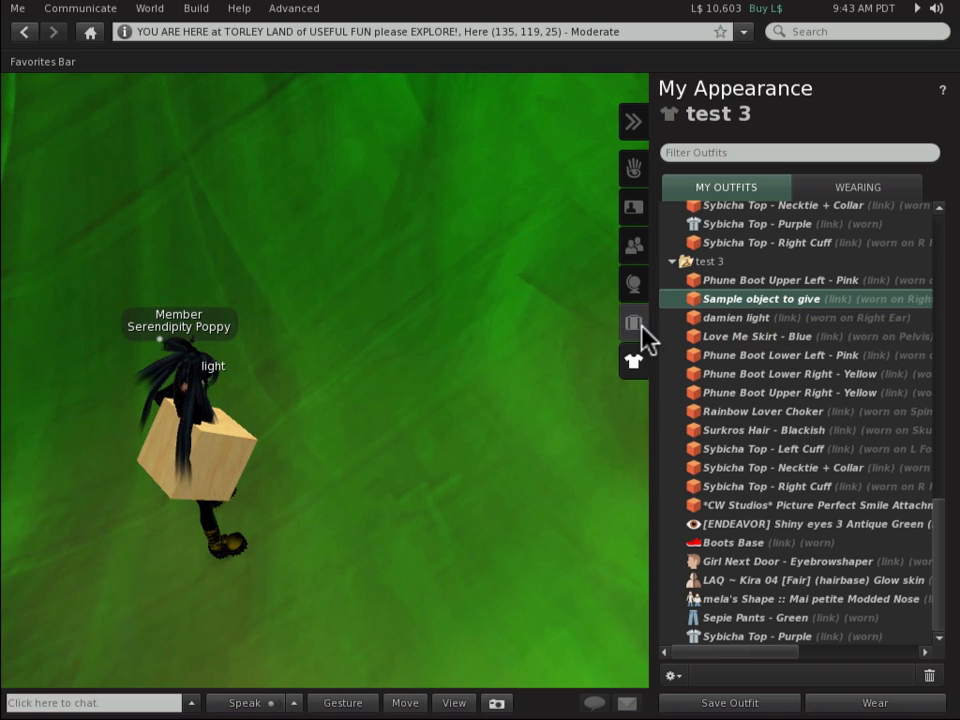
click(672, 676)
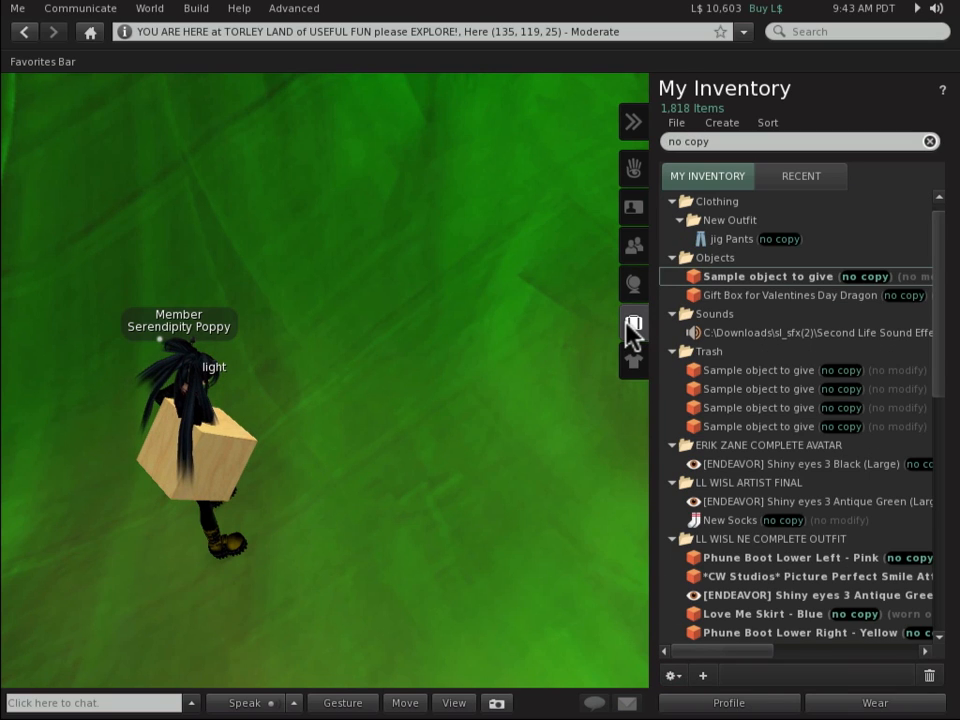
mouse_move(750, 296)
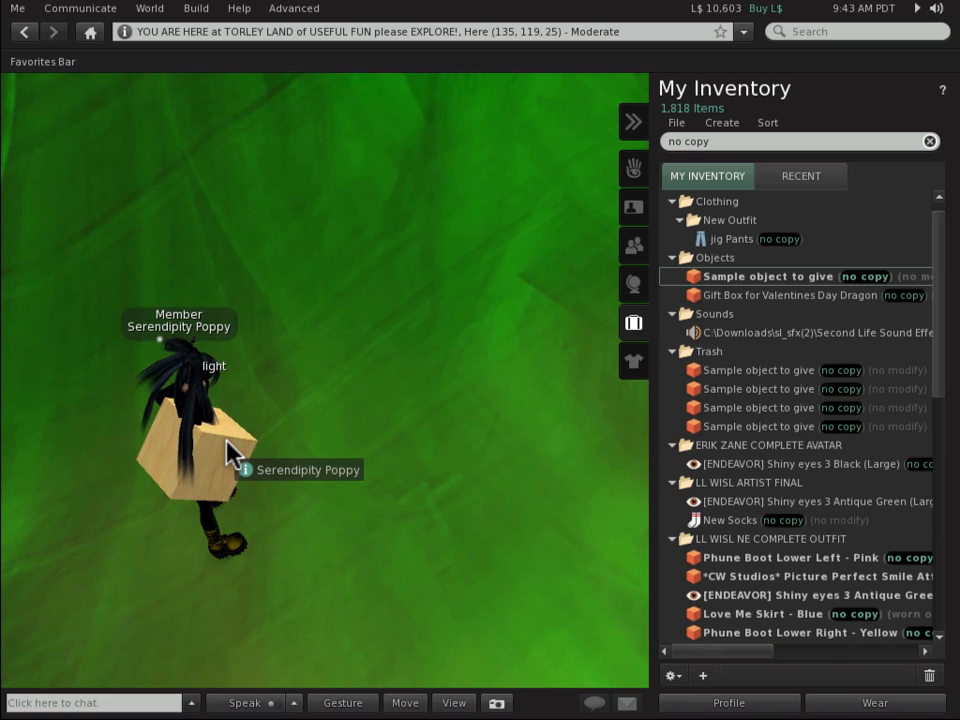
Drop the worn no-copy cube attachment to the ground and check Sample object to give in test 3.
right_click(230, 450)
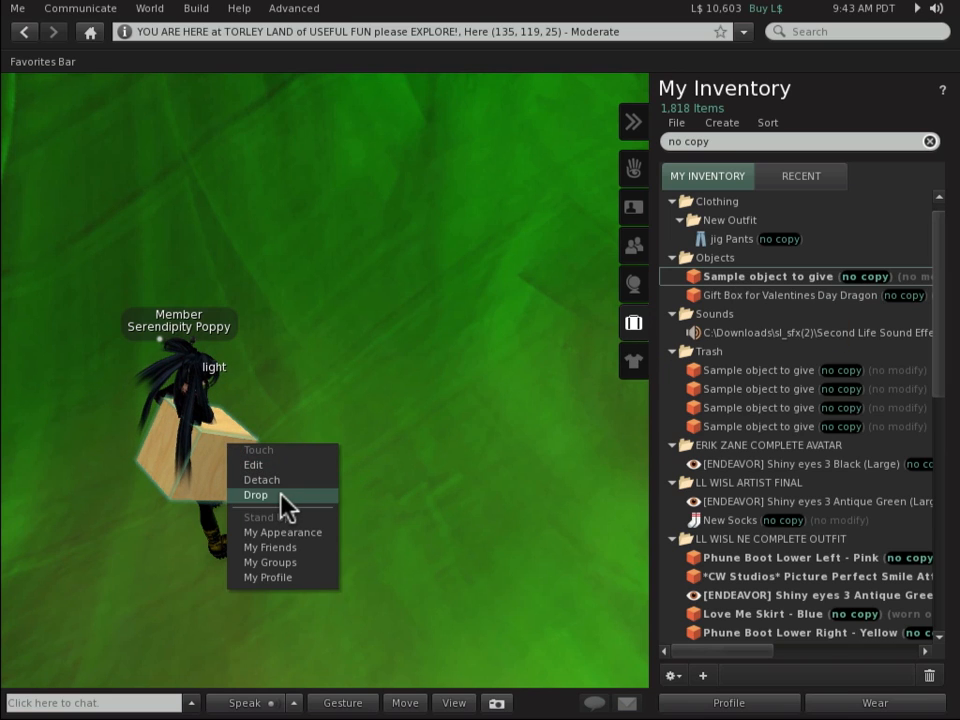
click(256, 496)
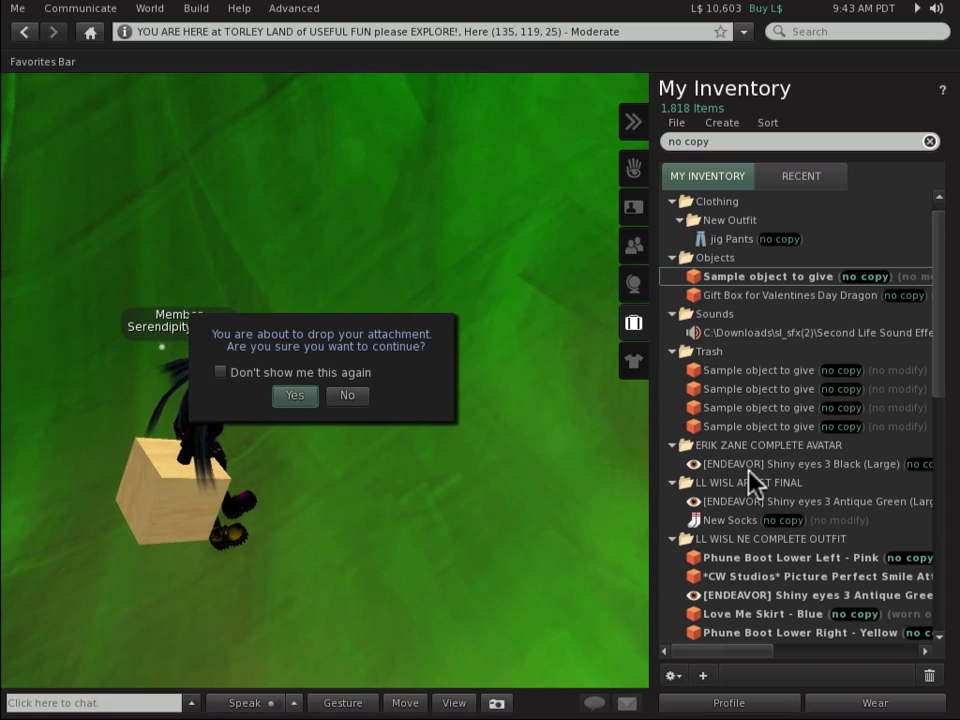
click(294, 396)
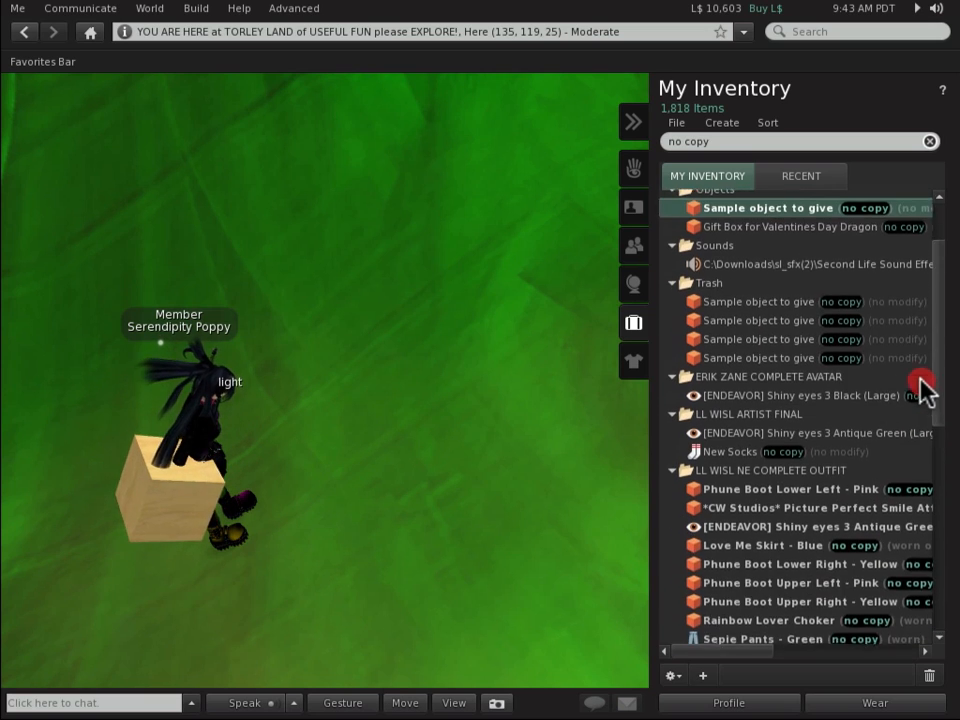
click(928, 140)
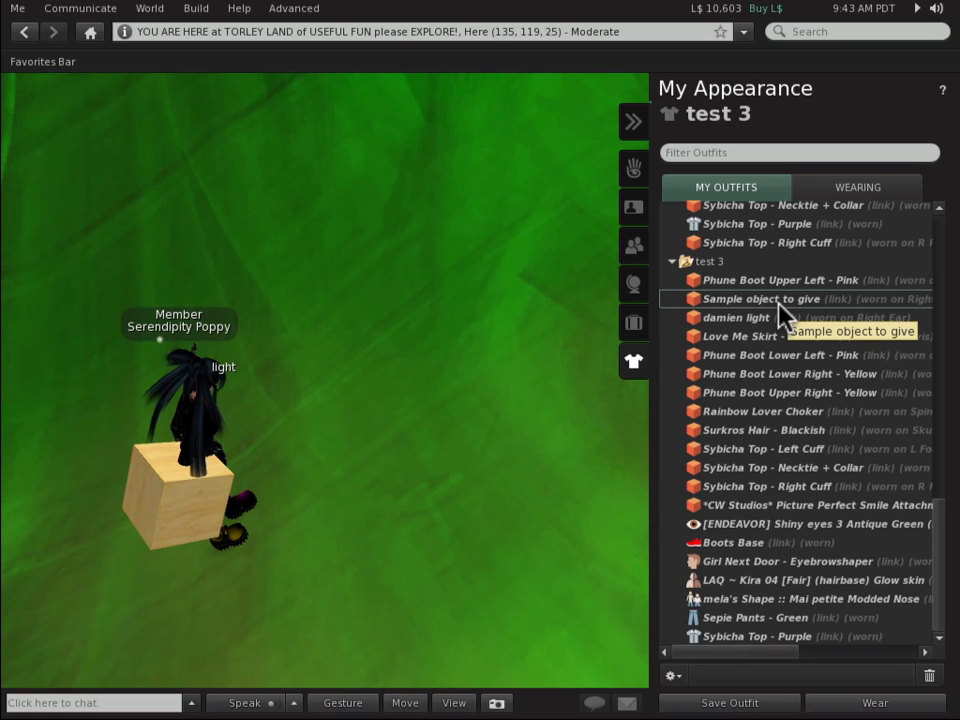
click(776, 298)
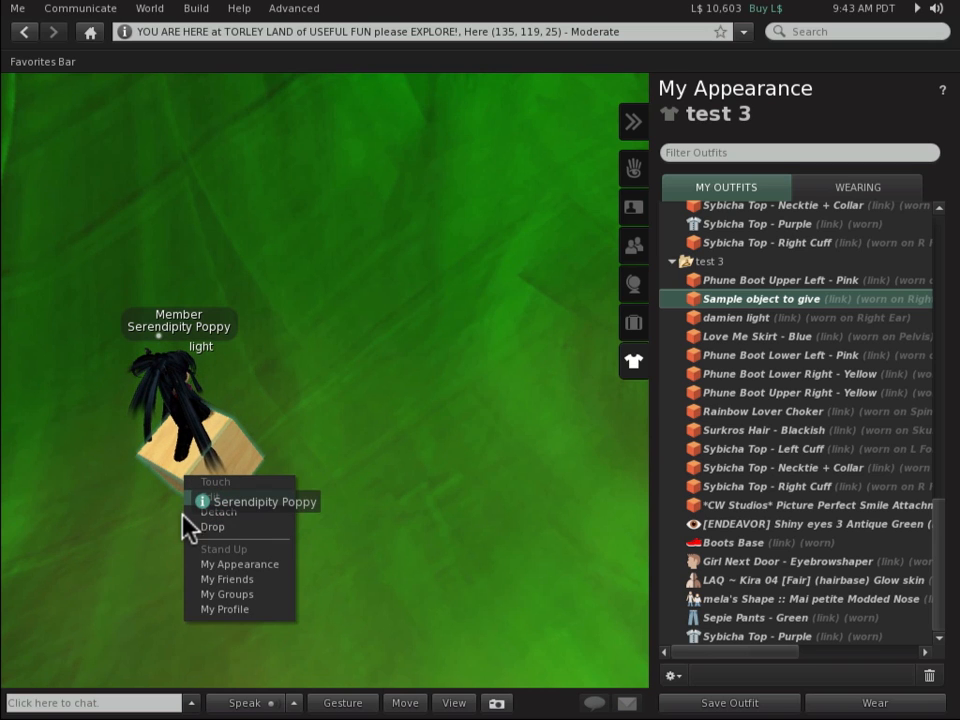
Confirm the drop, view the broken test 3 link, then take the cube on the ground back.
click(212, 526)
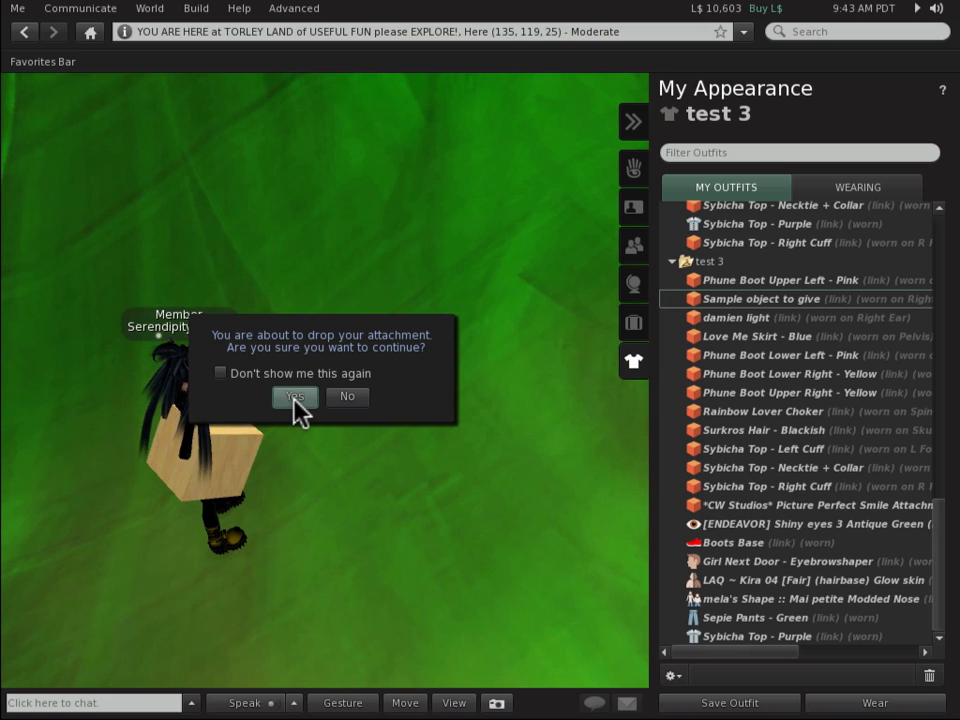
click(296, 396)
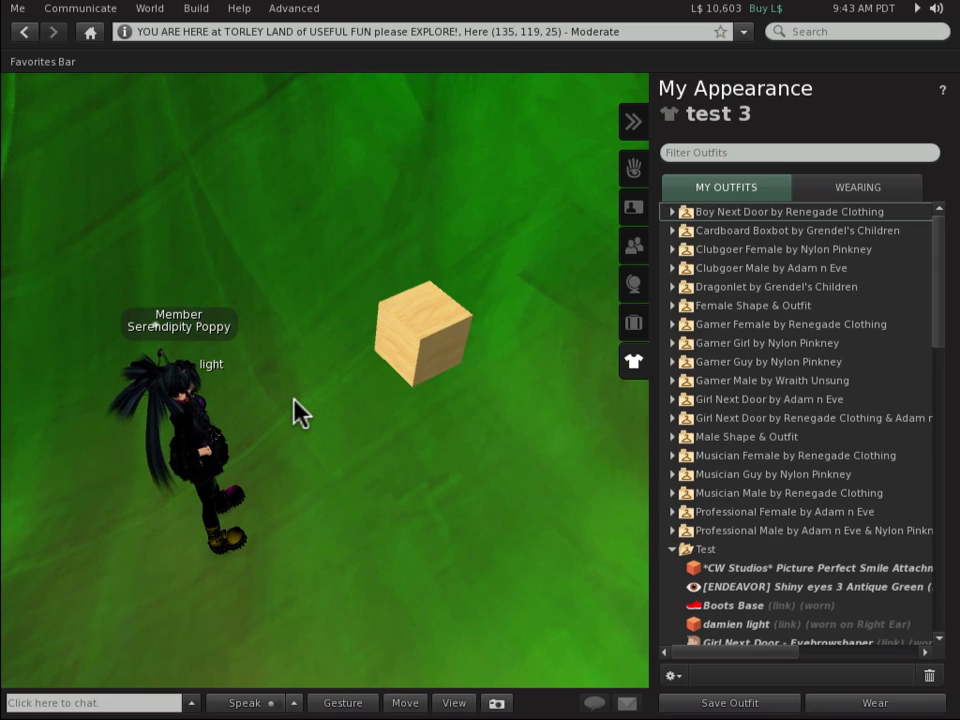
mouse_move(420, 360)
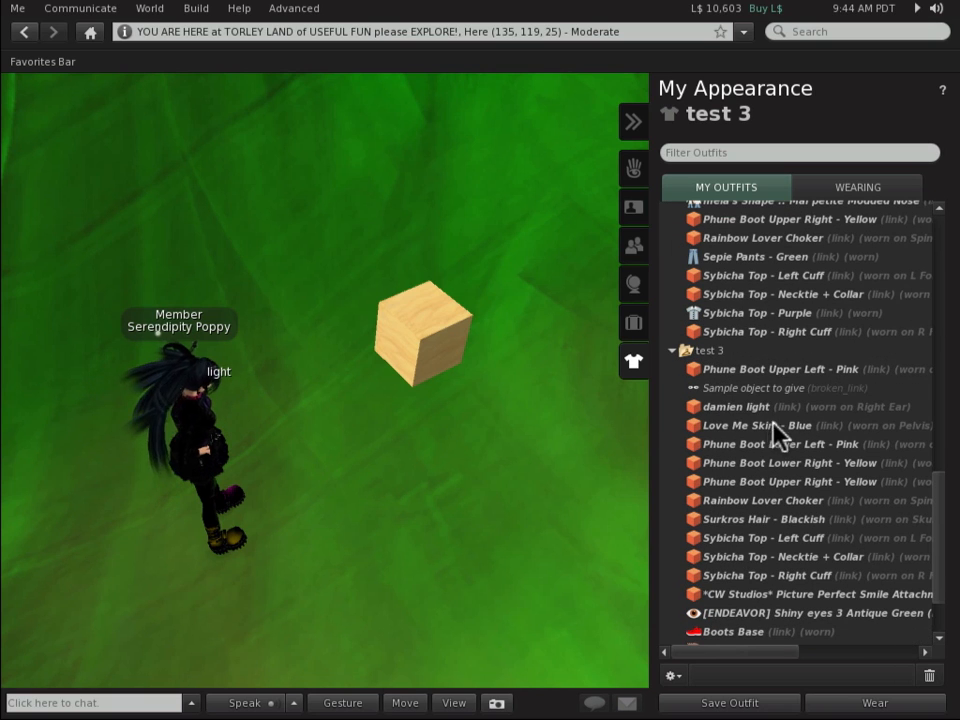
click(754, 388)
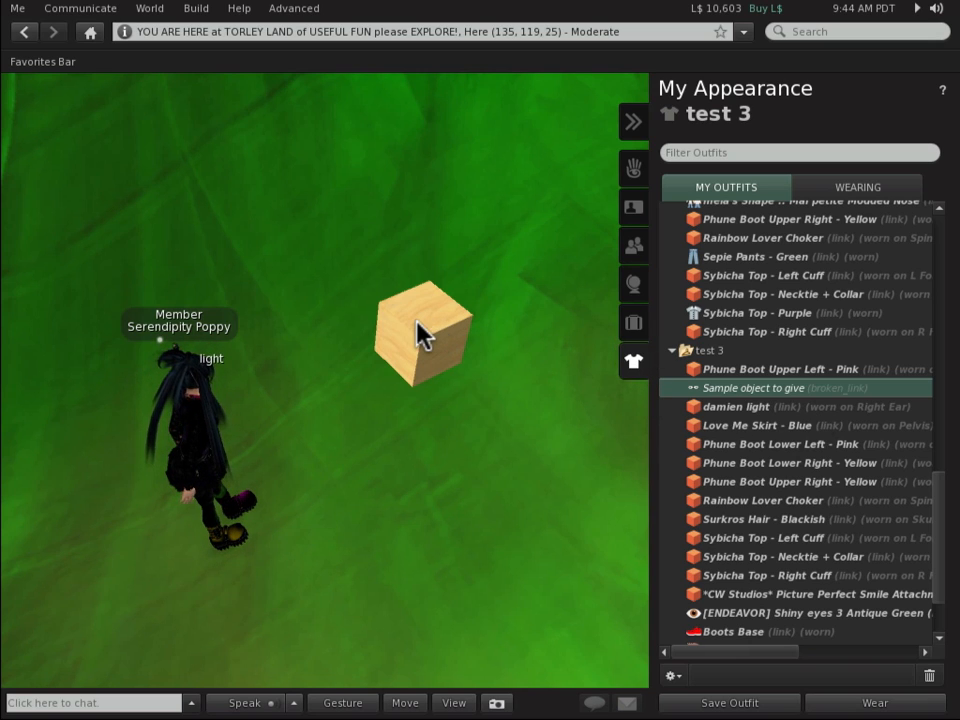
right_click(420, 336)
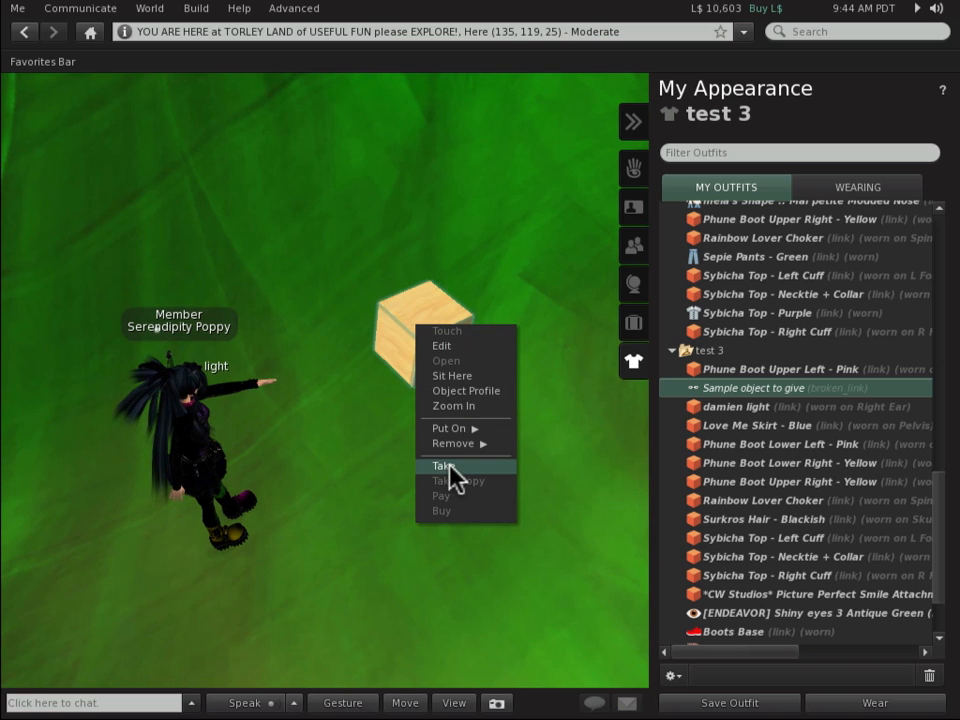
click(440, 466)
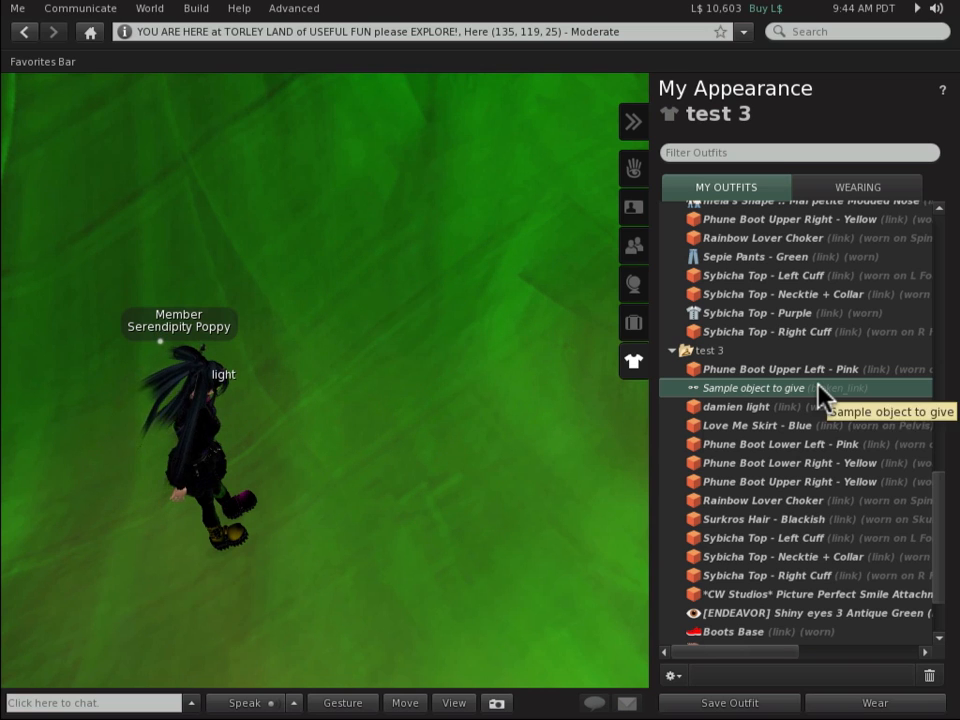
mouse_move(796, 410)
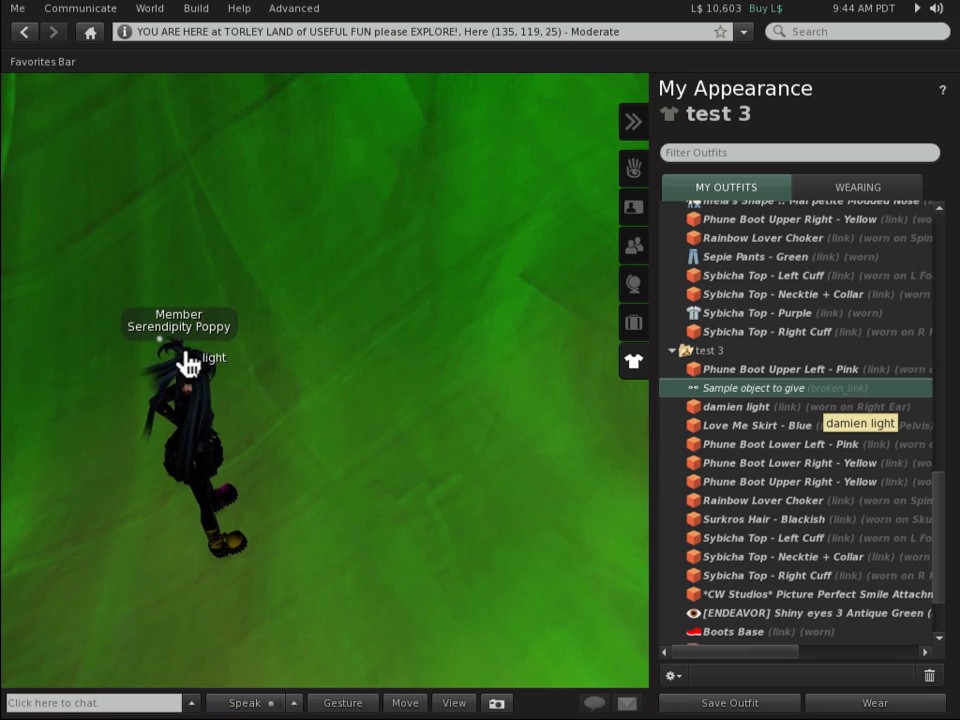
right_click(190, 360)
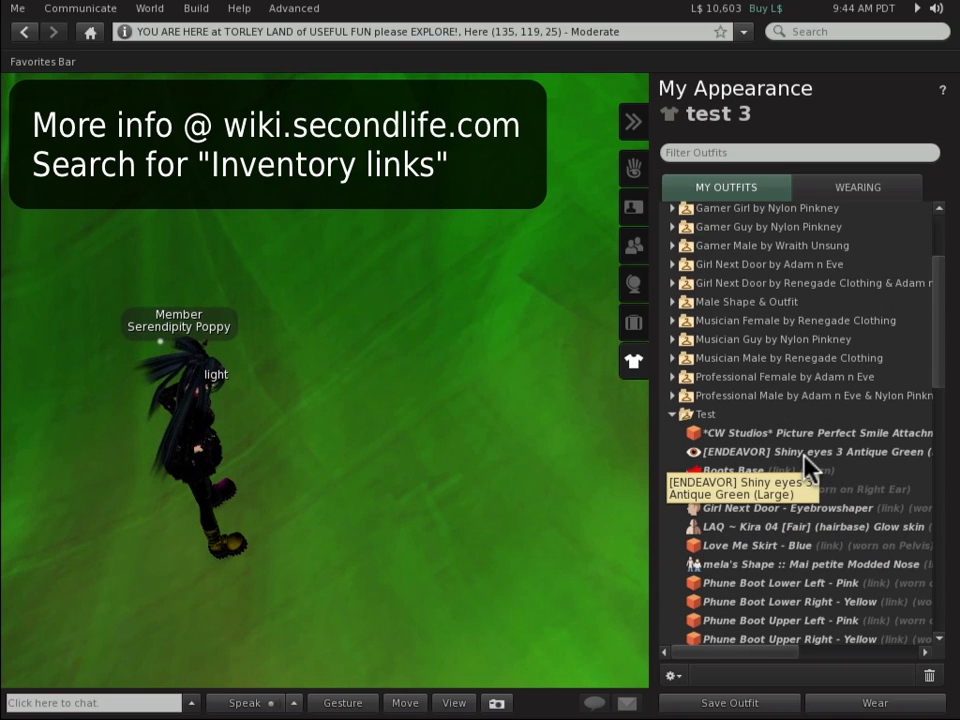
mouse_move(756, 486)
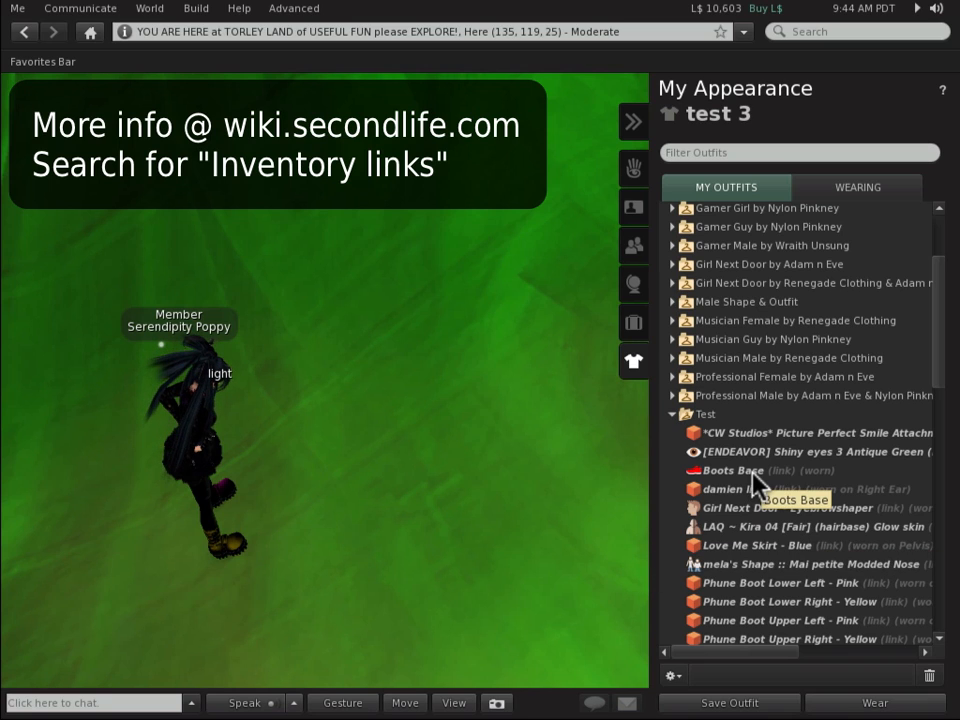